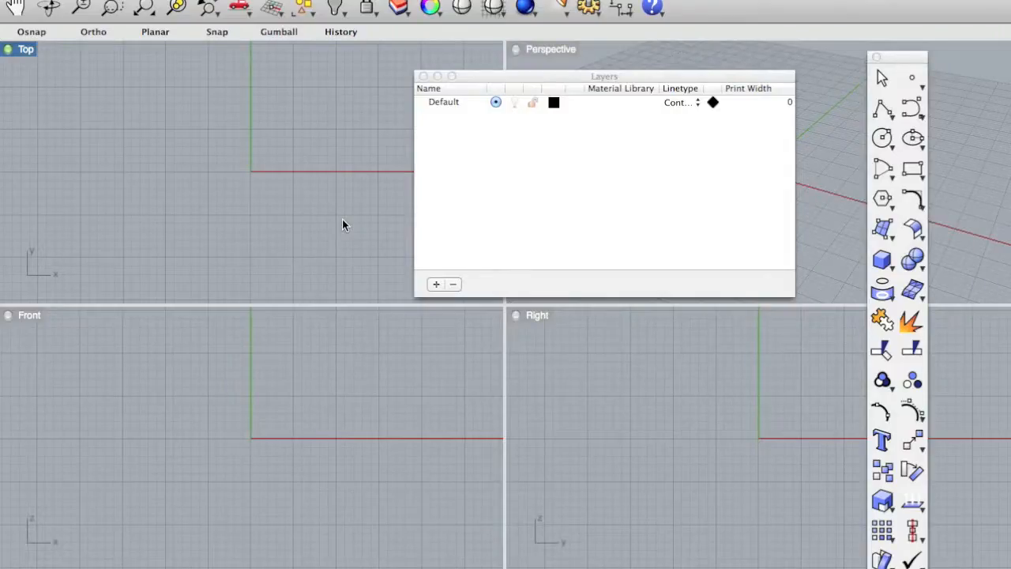
mouse_move(334, 223)
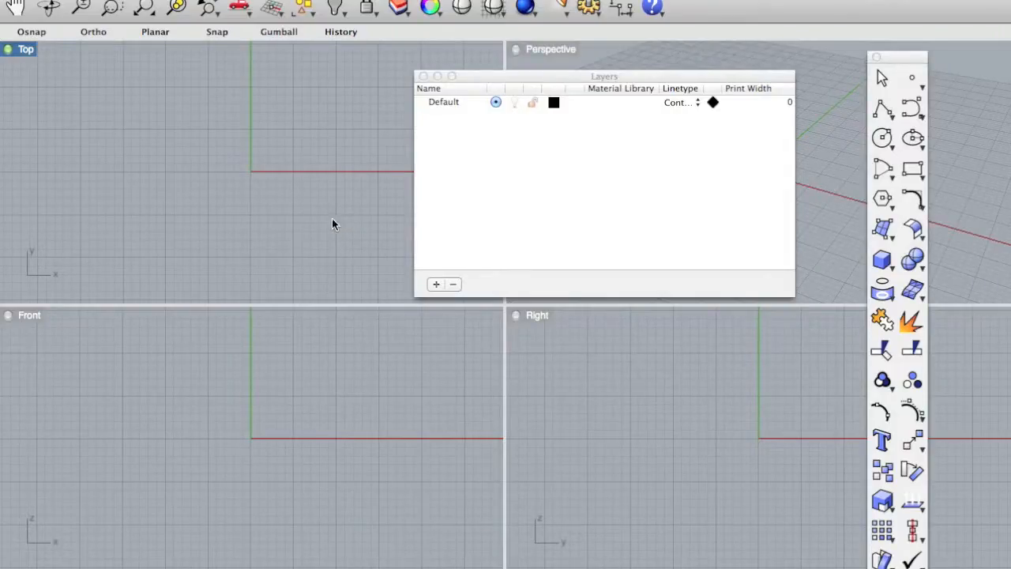
mouse_move(284, 263)
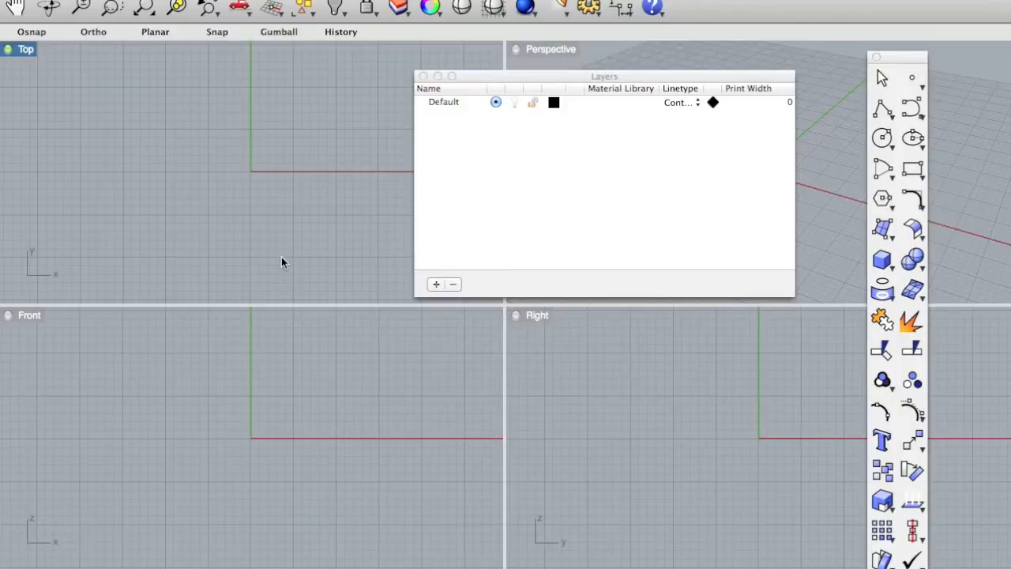
mouse_move(280, 219)
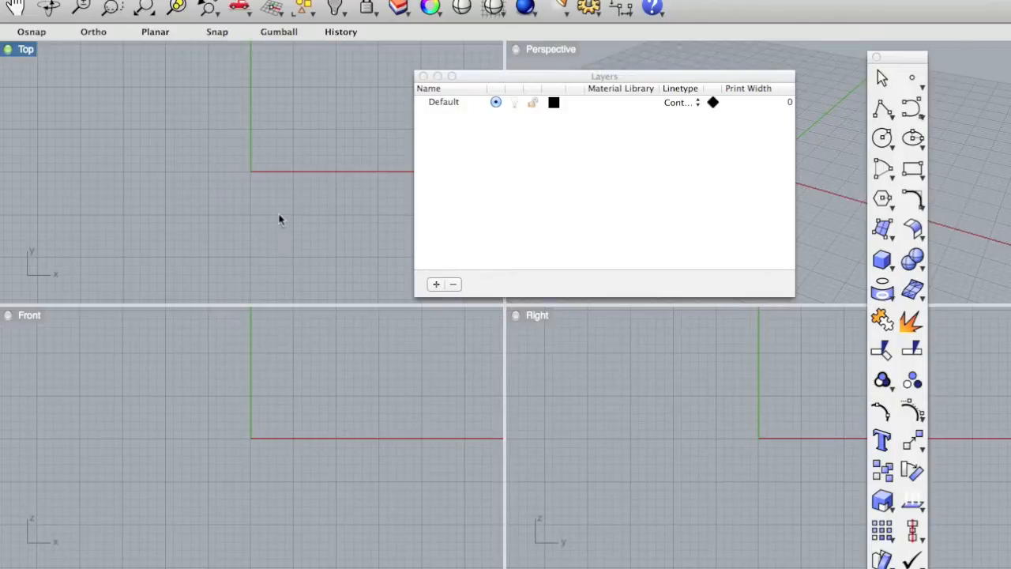
mouse_move(283, 174)
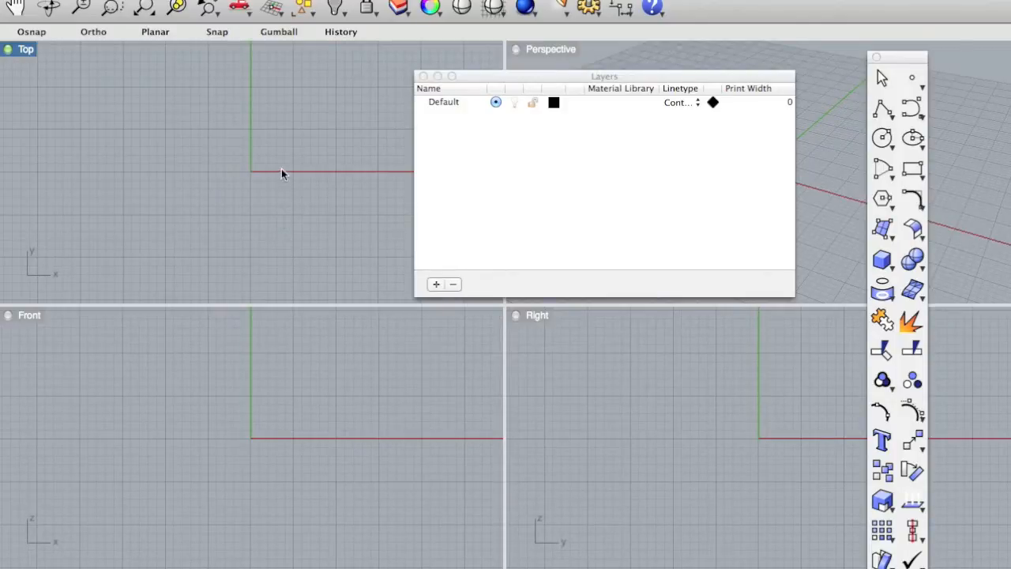
mouse_move(300, 148)
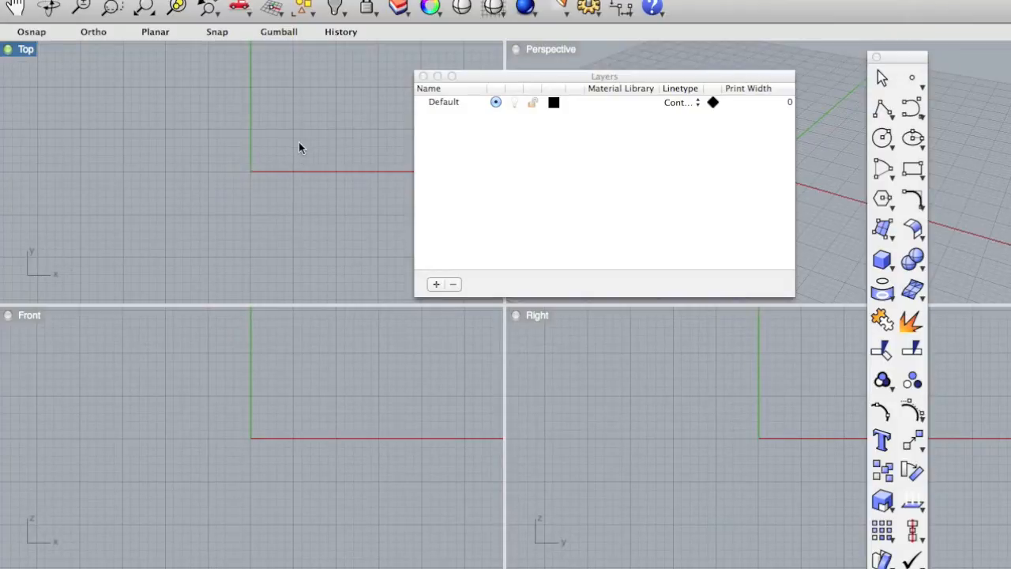
mouse_move(291, 166)
text(ReadCommandFile)
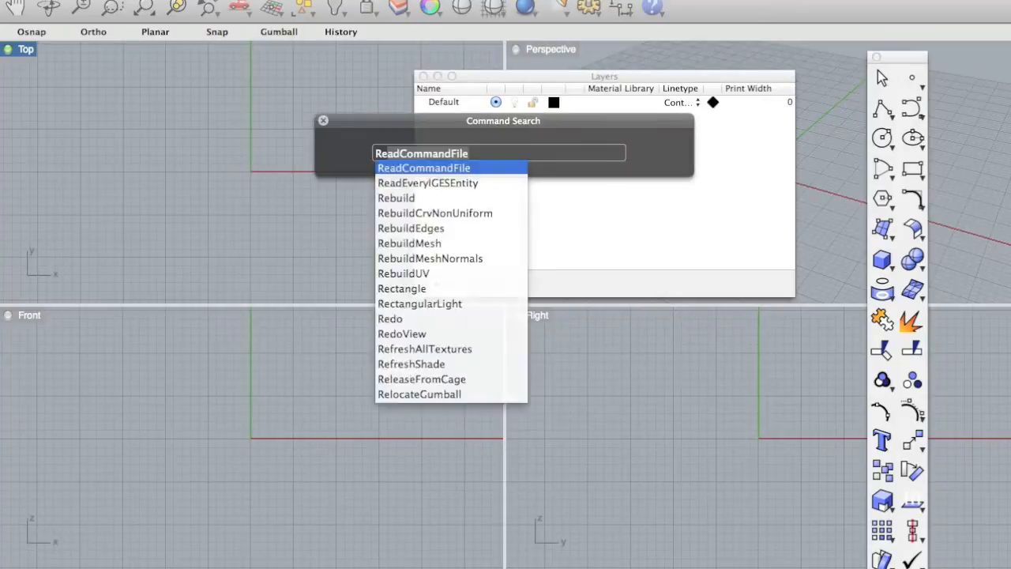
Draw a rectangle from the origin in Top view with grid snap on and length 38
click(401, 288)
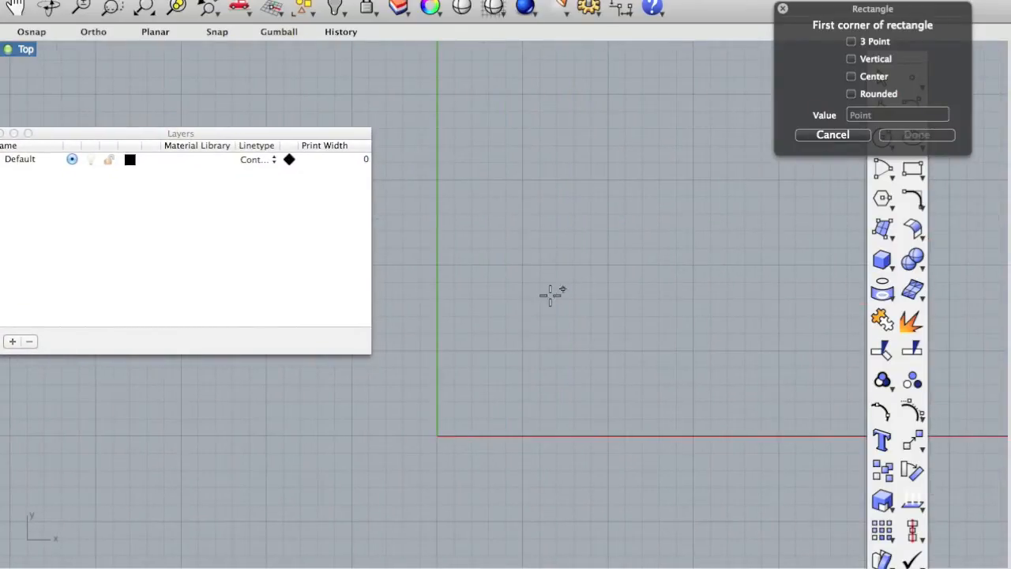
mouse_move(449, 413)
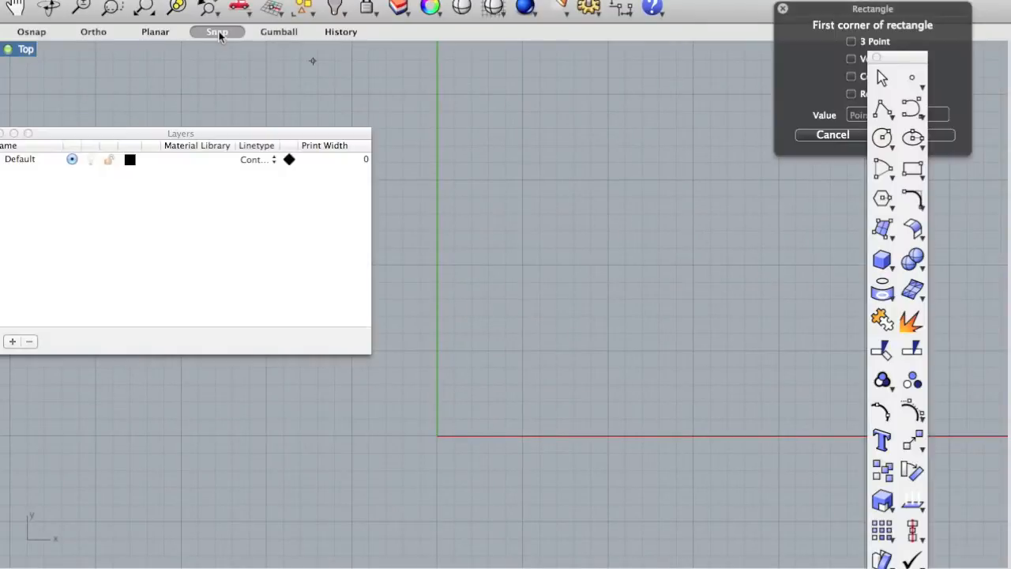
click(435, 436)
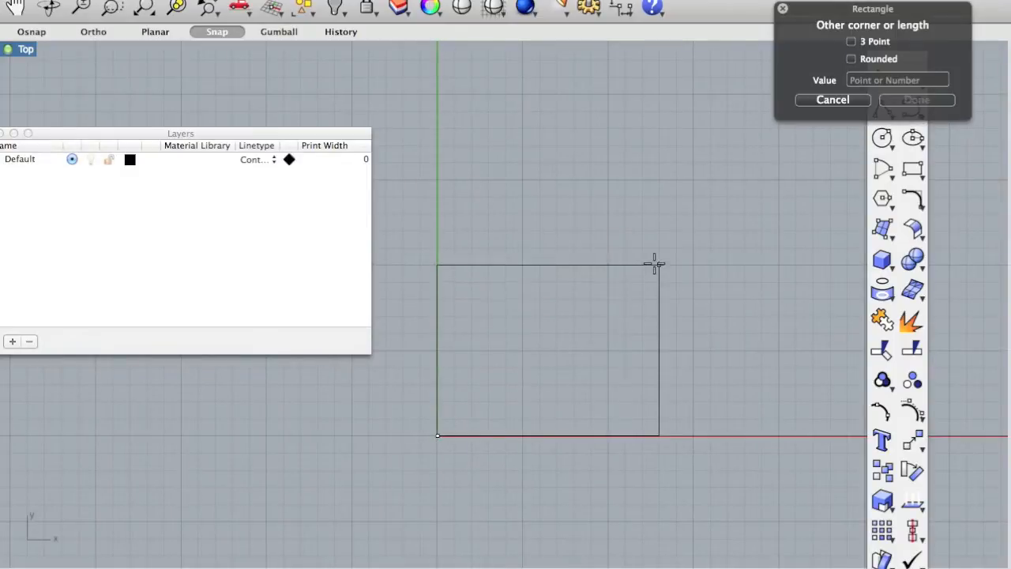
text(38)
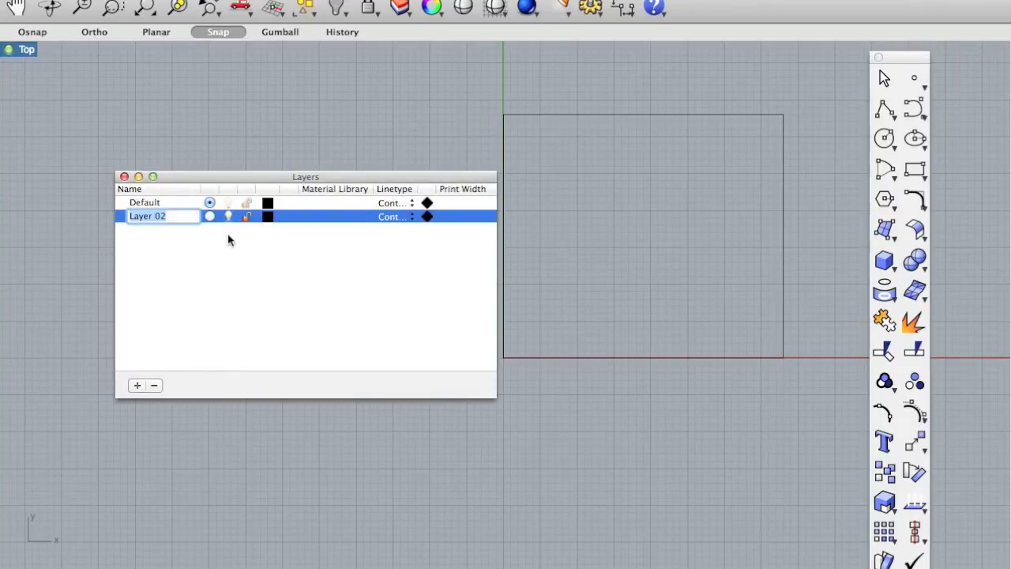
Name the new layer 'Background Image', make it current, and move the layer list down
text(Background I…)
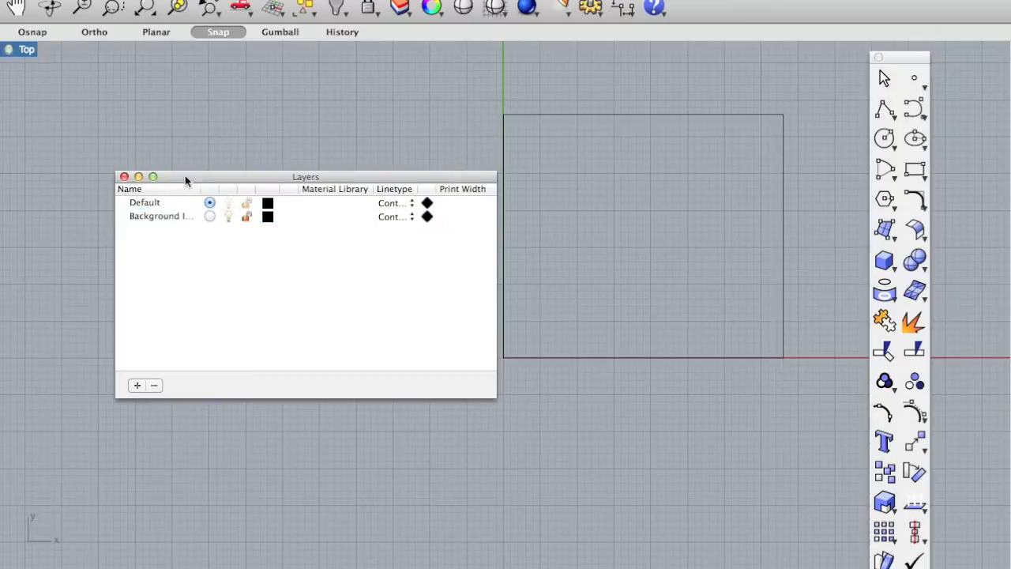
click(209, 215)
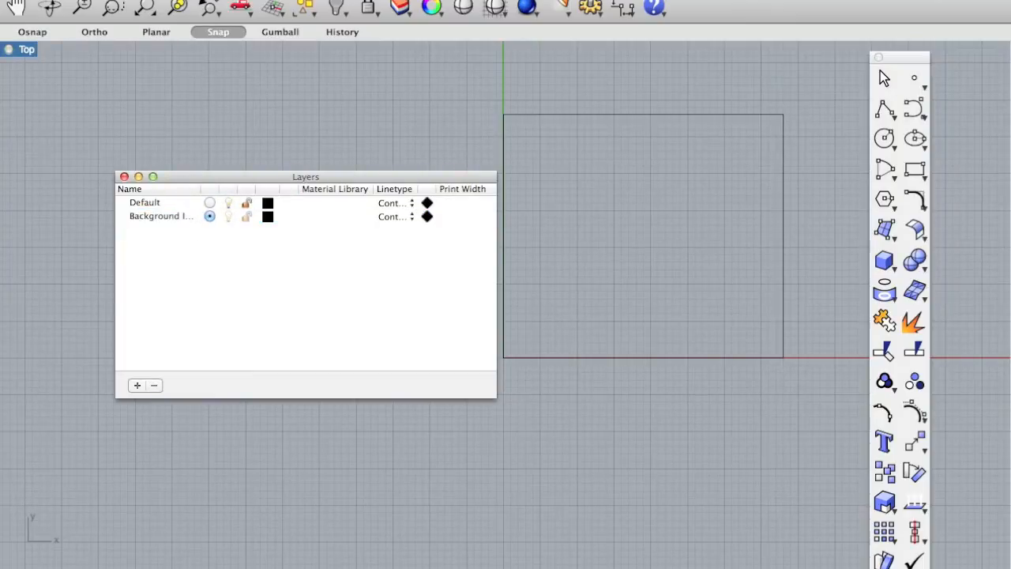
drag(306, 177, 255, 345)
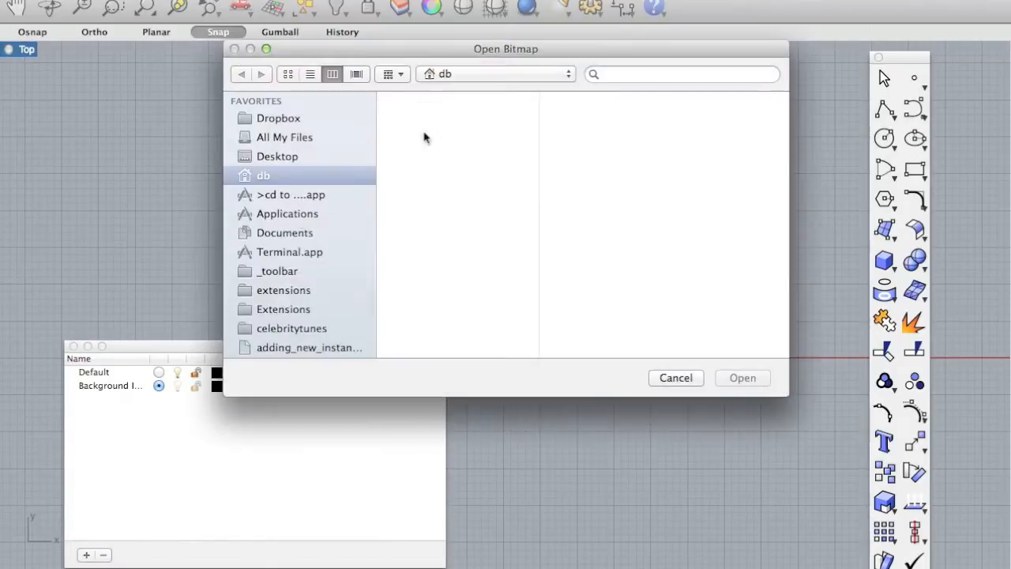
Pick the control-arm photo and anchor its frame at the rectangle's lower-left end point
click(742, 377)
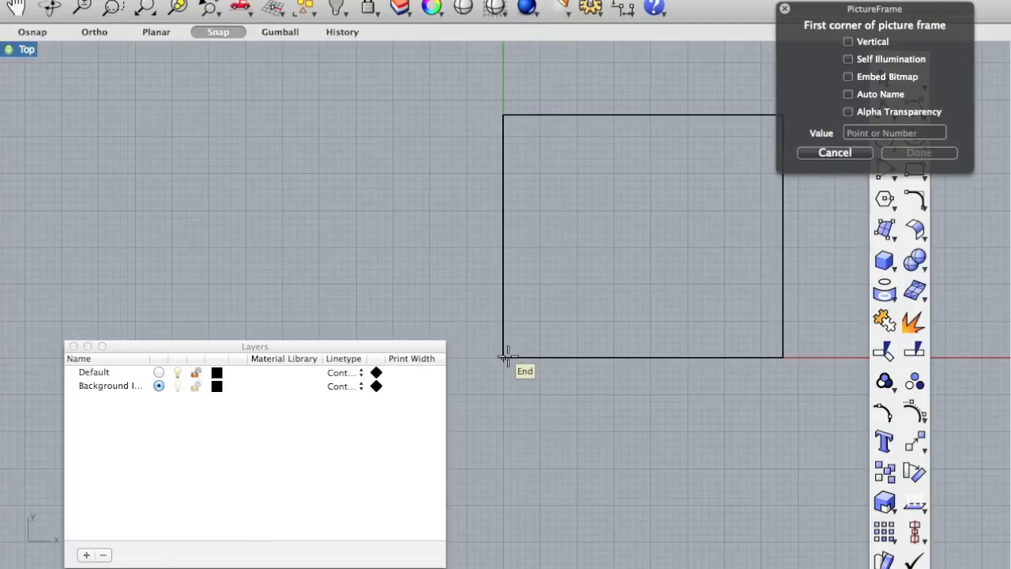
click(505, 357)
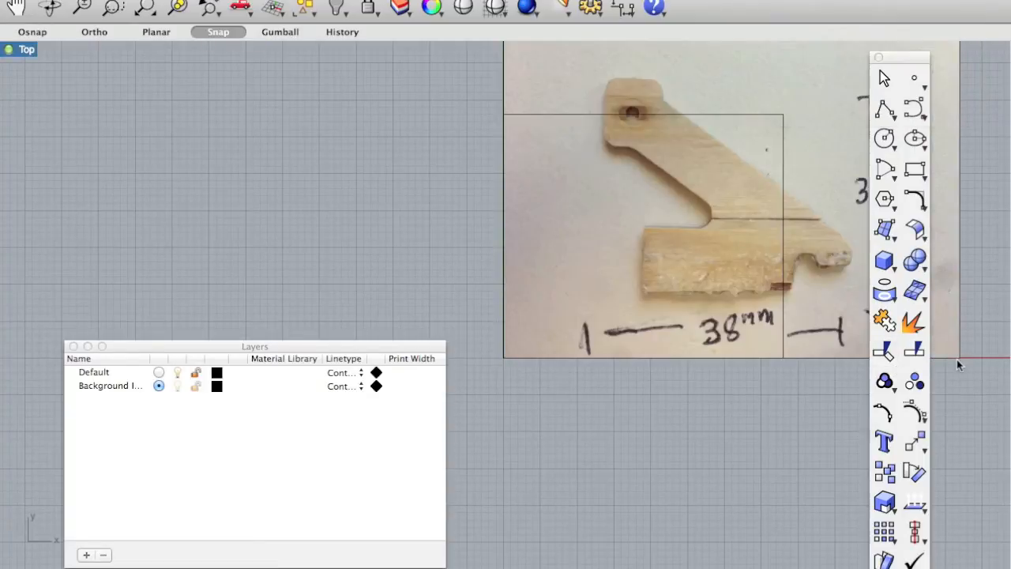
mouse_move(588, 405)
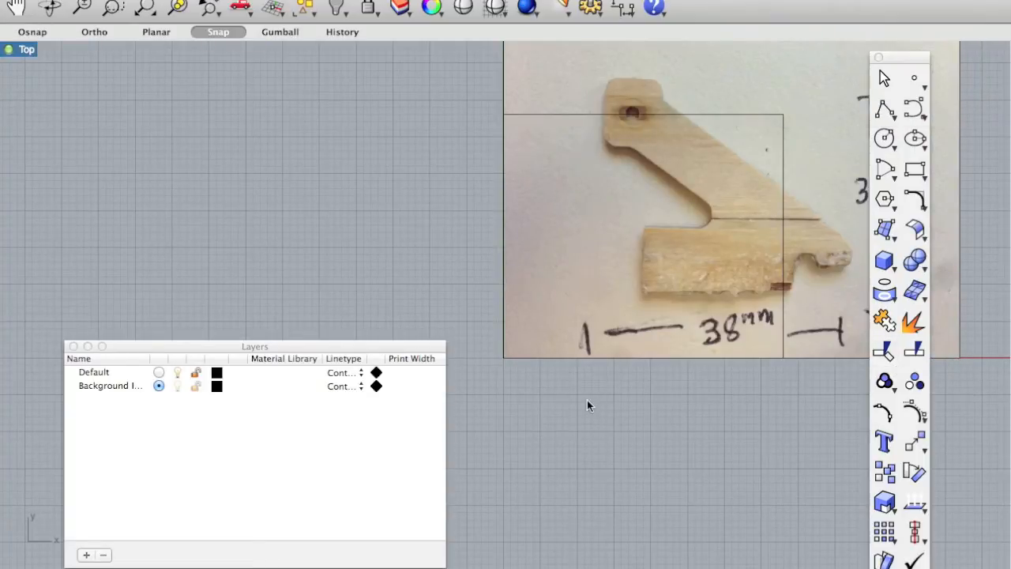
mouse_move(555, 116)
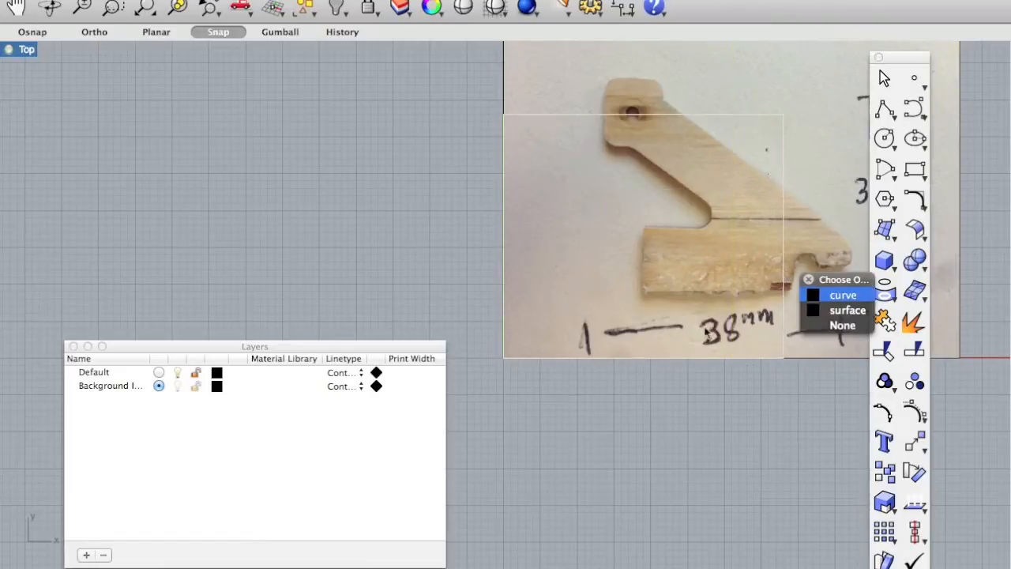
mouse_move(643, 319)
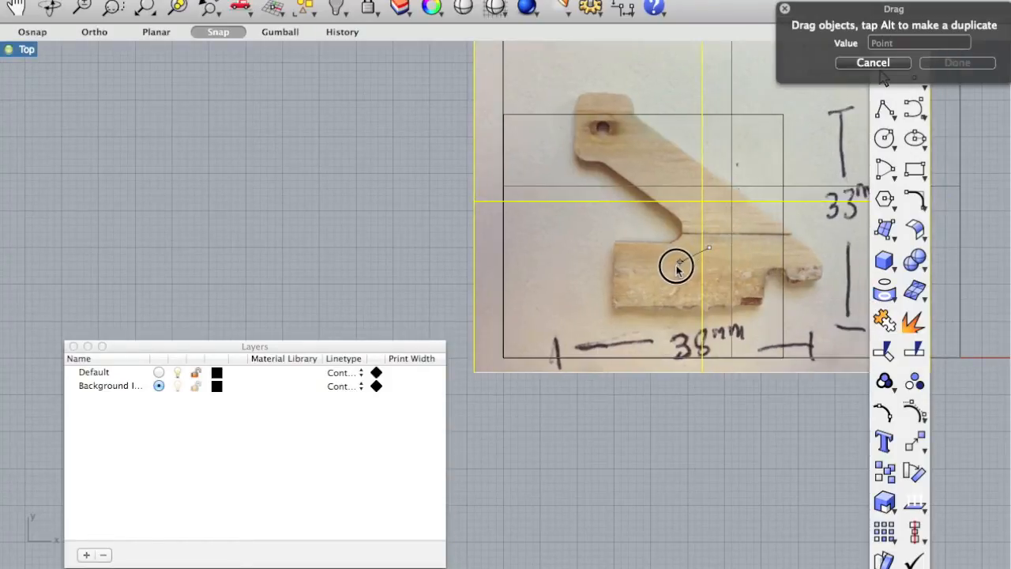
Drag the photo so the part's top-left corner meets the rectangle's top-left corner
drag(675, 267, 618, 287)
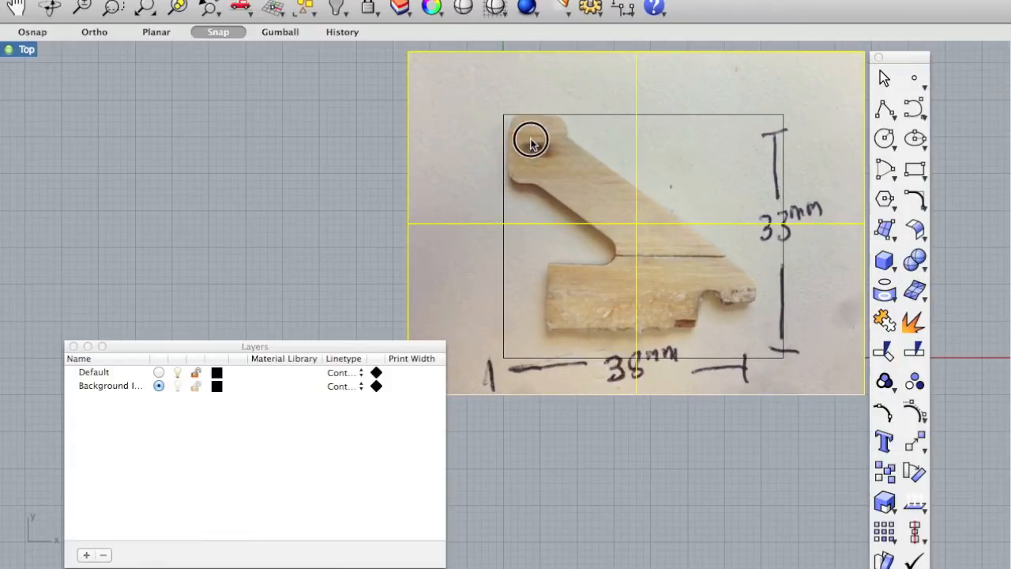
mouse_move(543, 133)
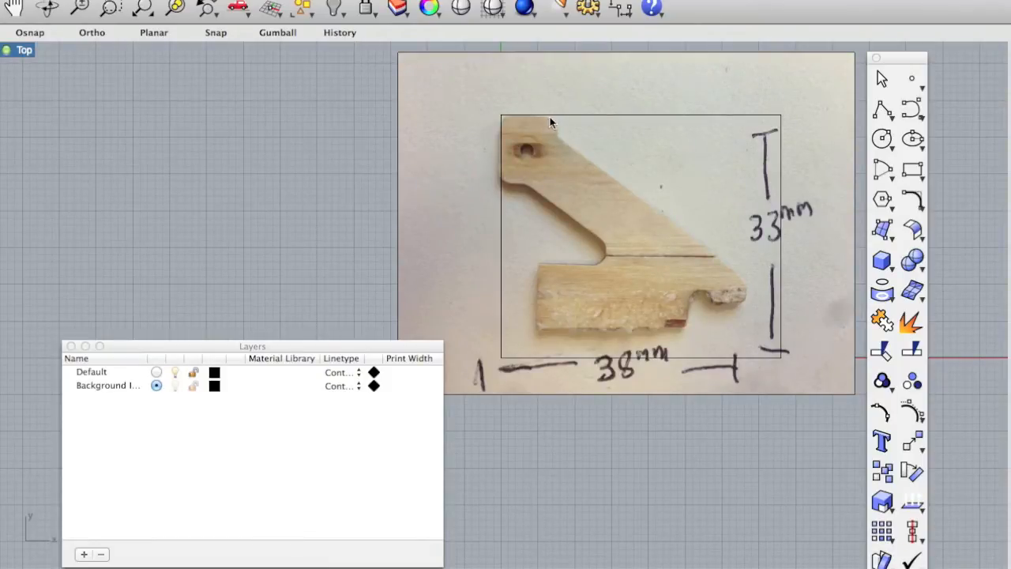
mouse_move(716, 284)
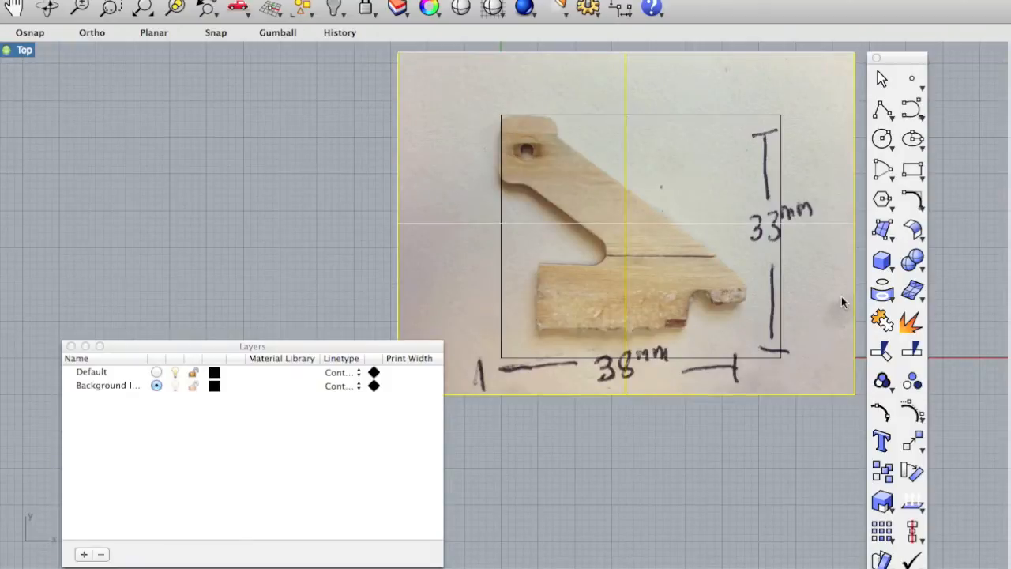
Rotate the photo square with the rectangle, then scale it from the part's top-left corner
text(Rotate)
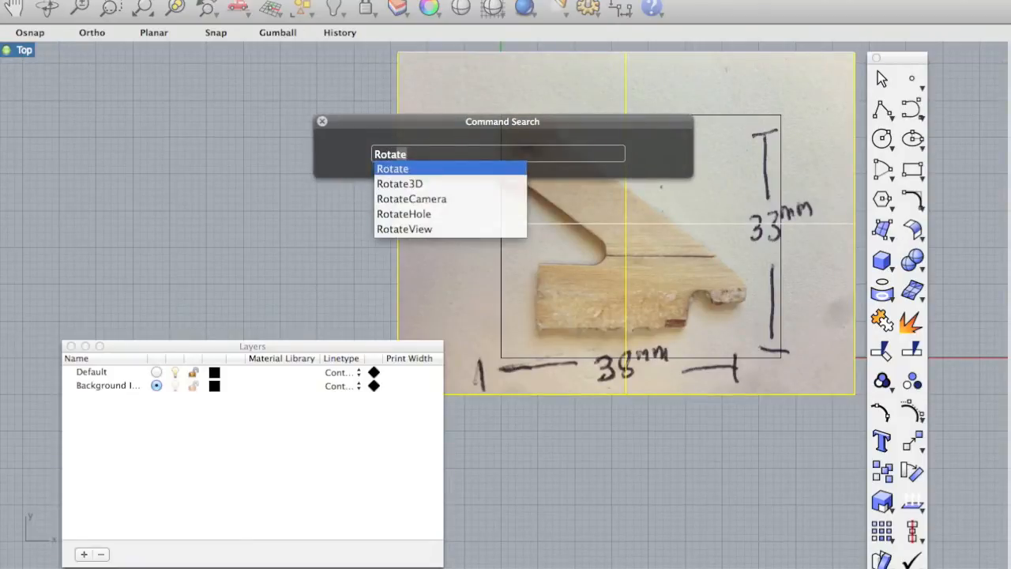
click(393, 169)
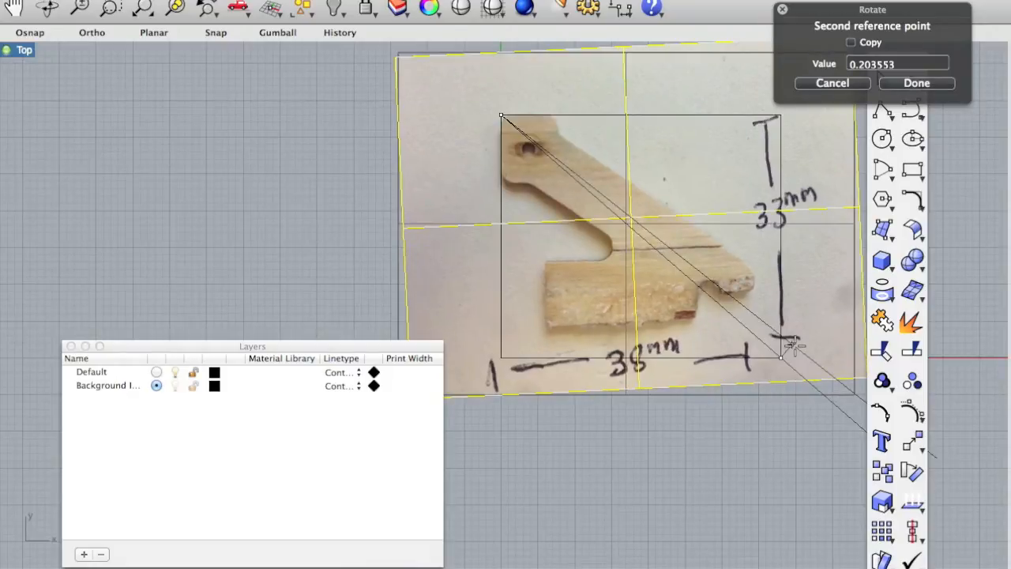
click(917, 82)
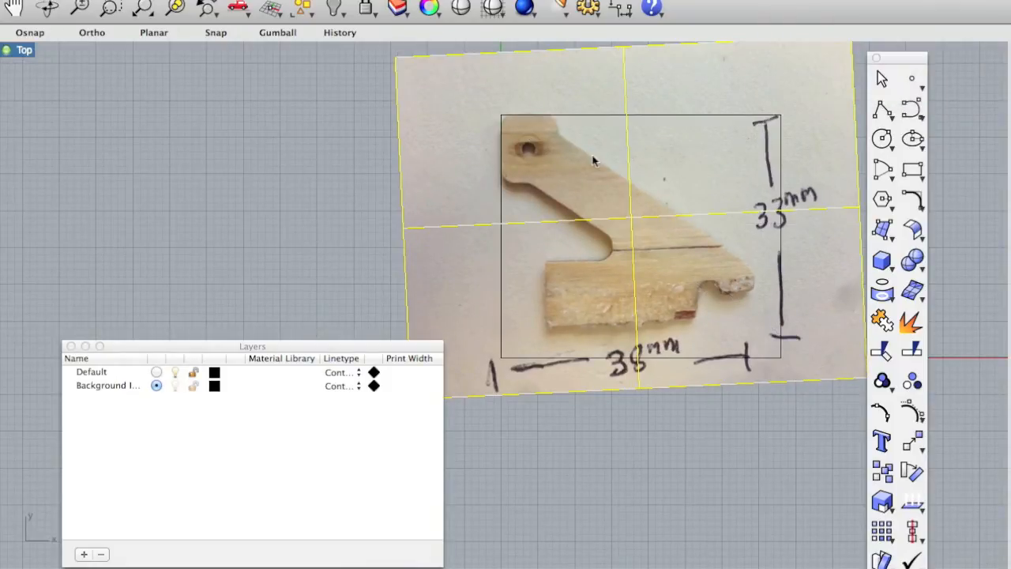
mouse_move(542, 125)
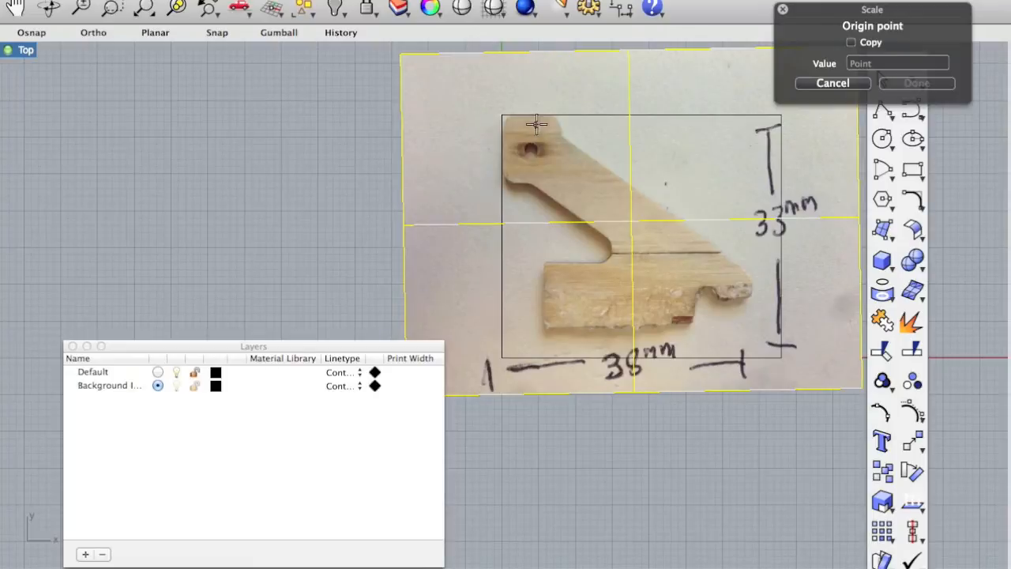
mouse_move(527, 117)
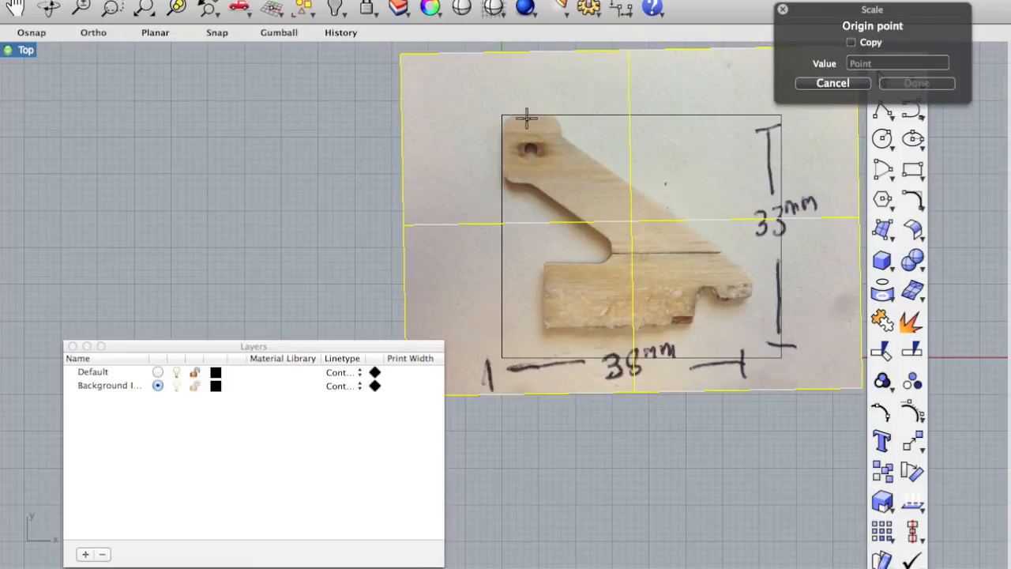
click(527, 118)
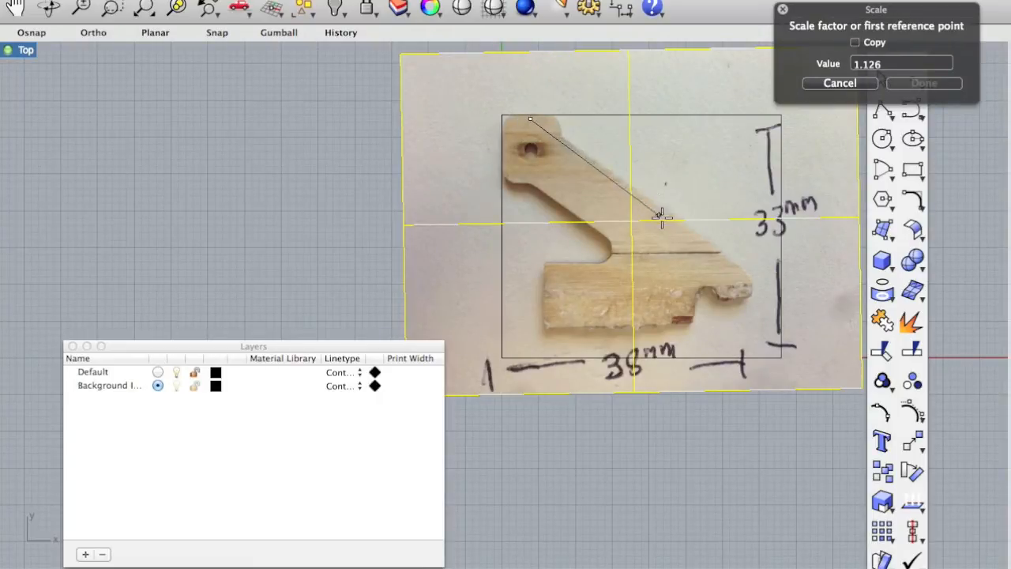
click(658, 216)
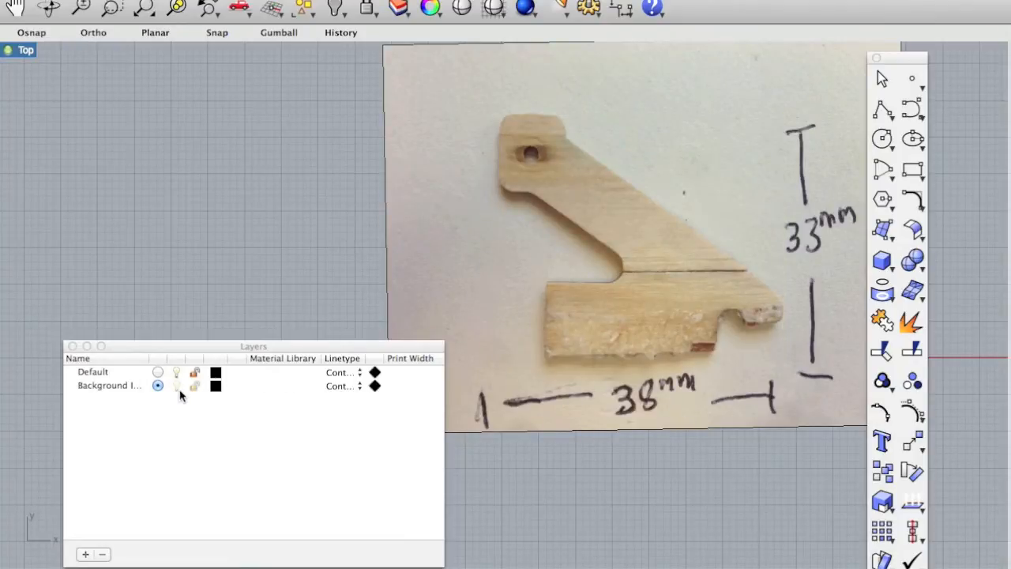
mouse_move(185, 394)
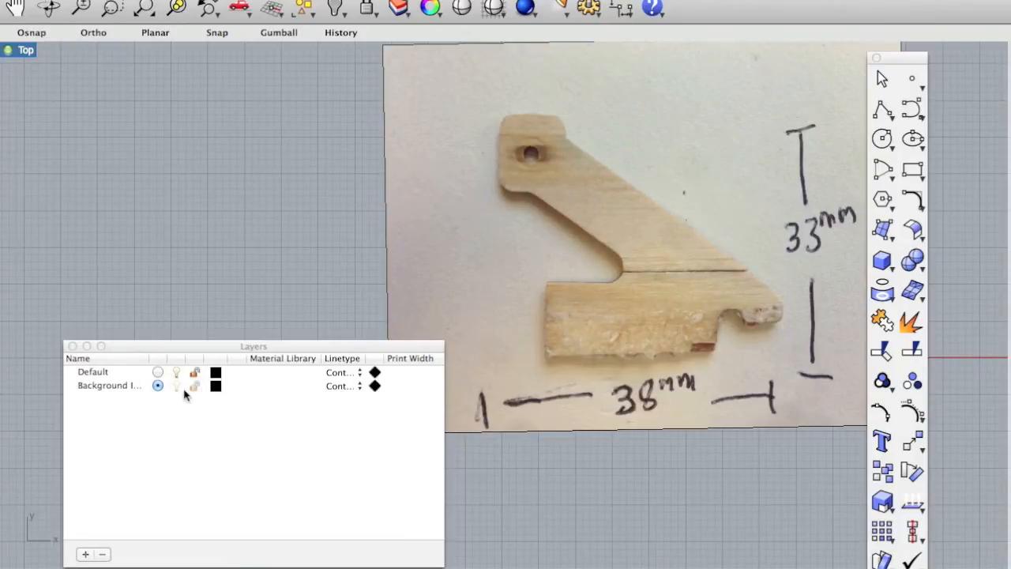
Lock the Background Image layer and make Default the current layer
click(90, 371)
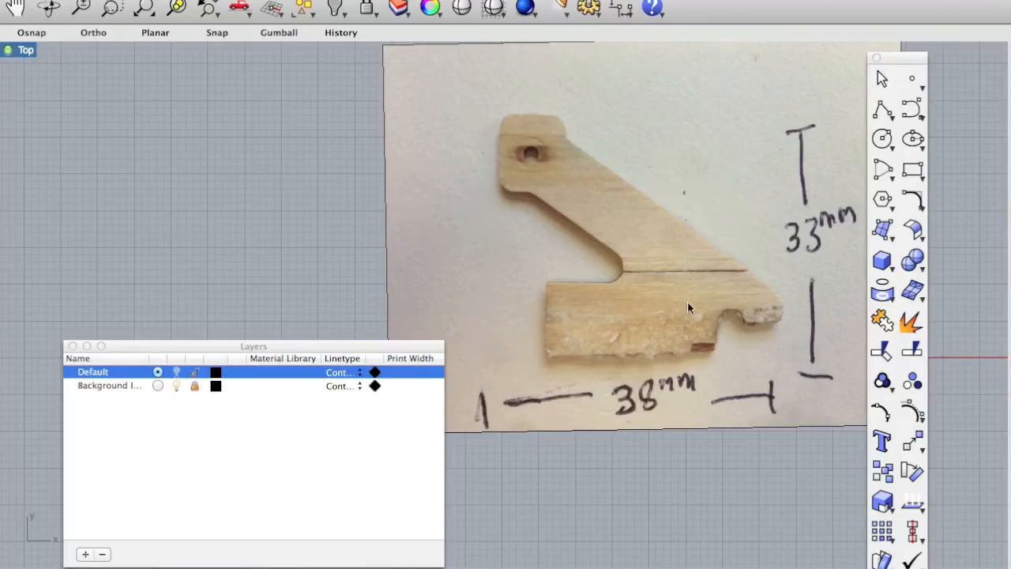
mouse_move(663, 427)
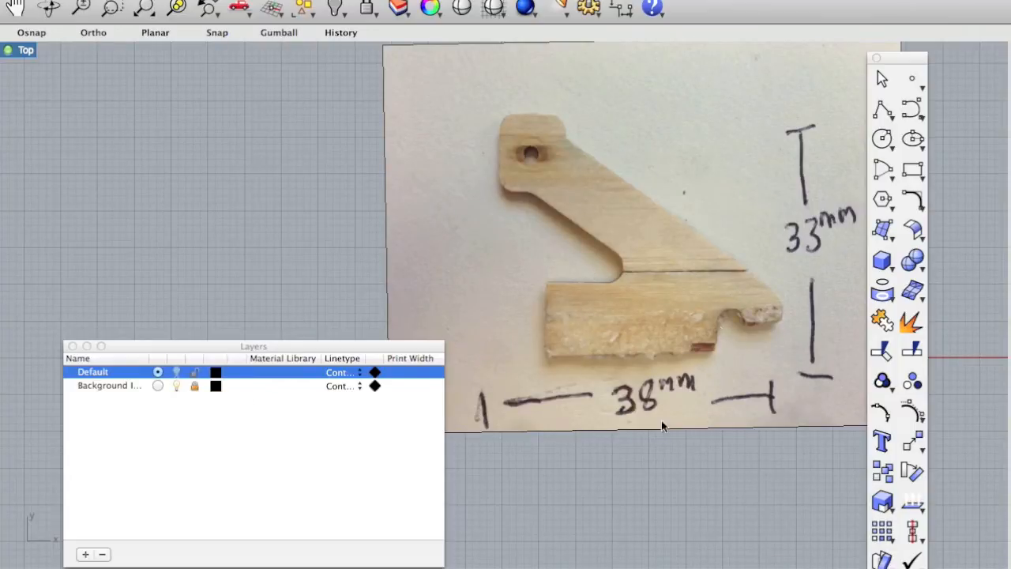
mouse_move(620, 363)
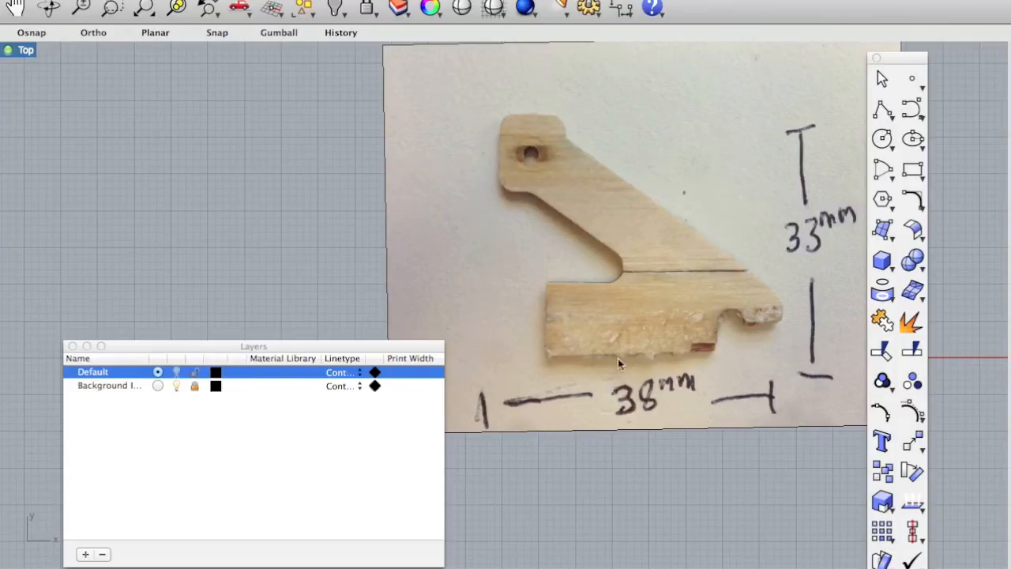
mouse_move(306, 101)
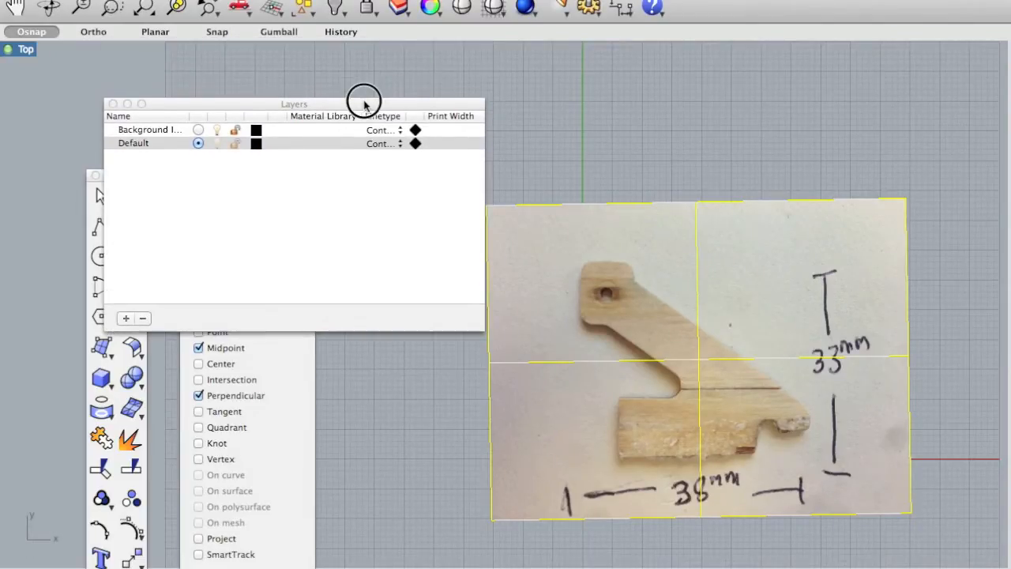
Set the photo's material transparency to 38% in Object Properties
drag(364, 104, 291, 128)
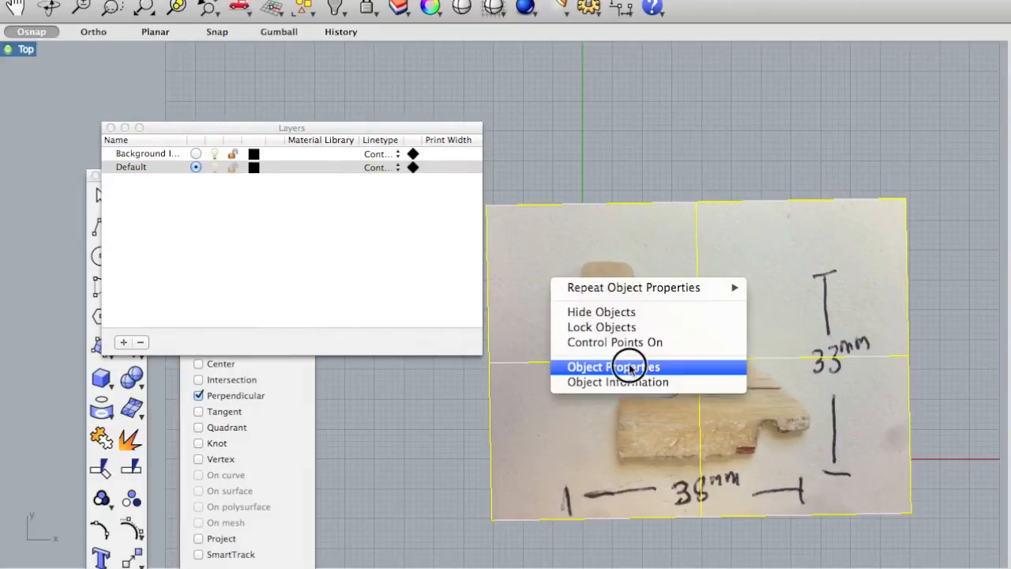
click(622, 366)
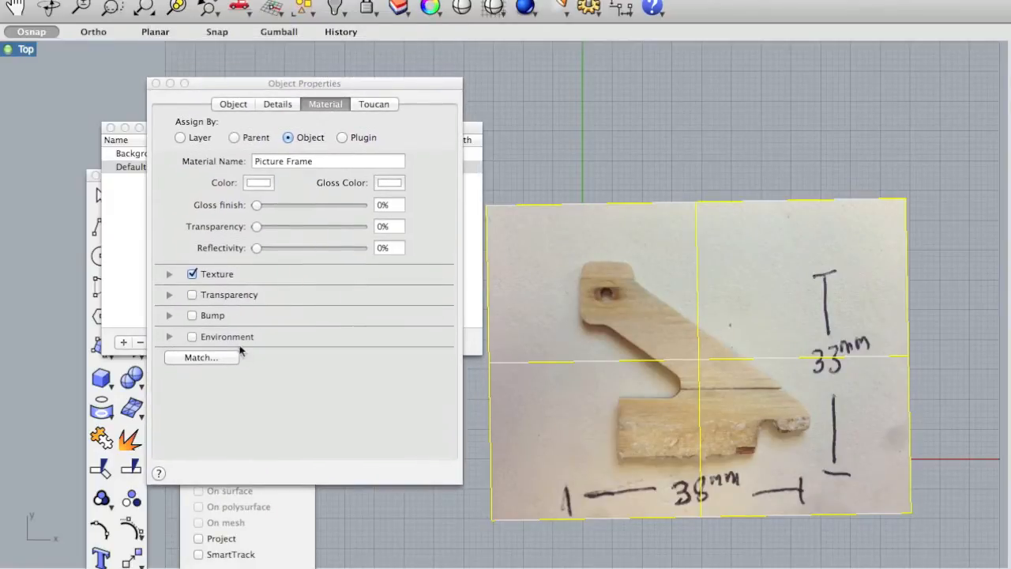
drag(256, 226, 263, 227)
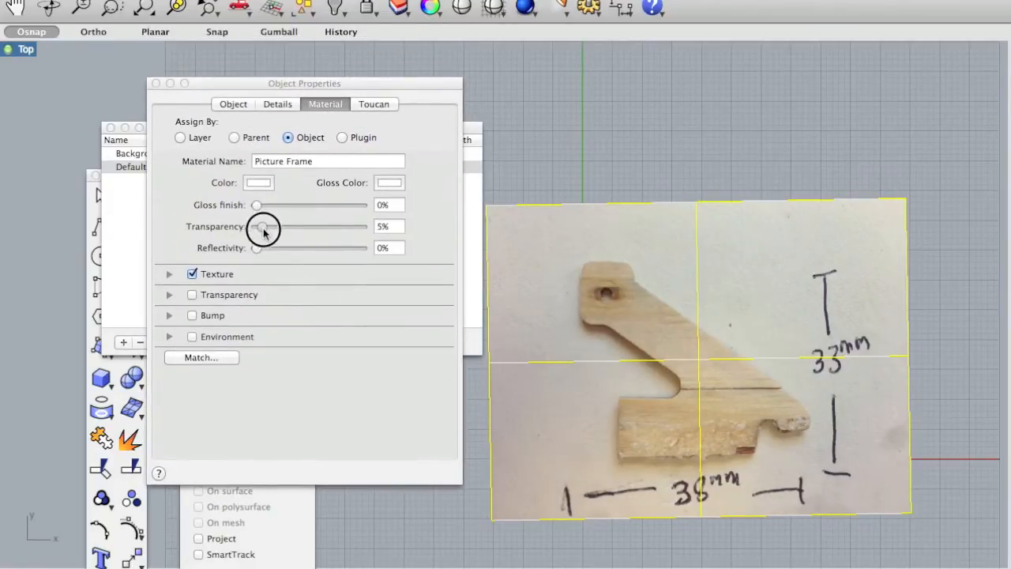
drag(262, 227, 292, 227)
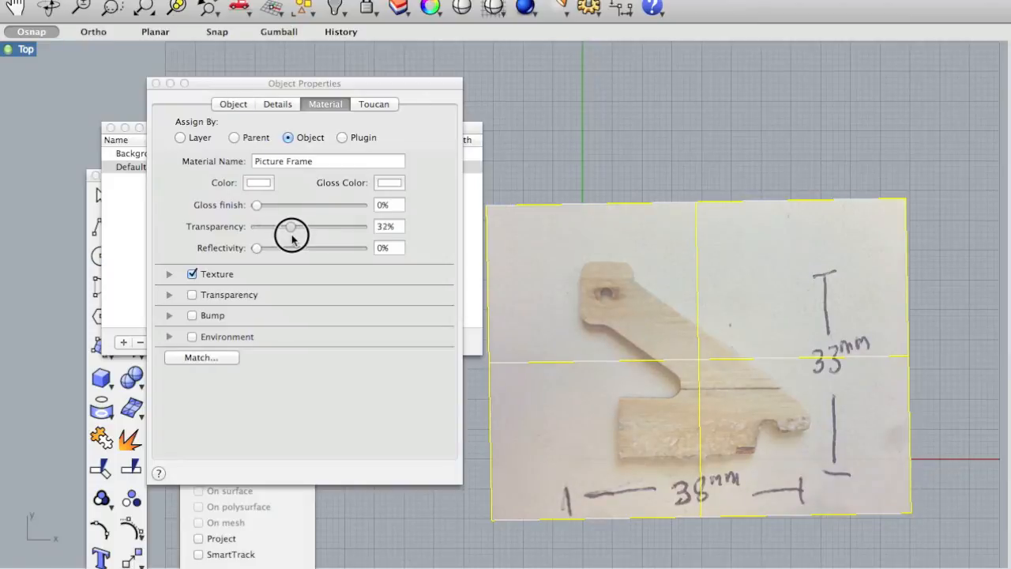
drag(290, 227, 297, 227)
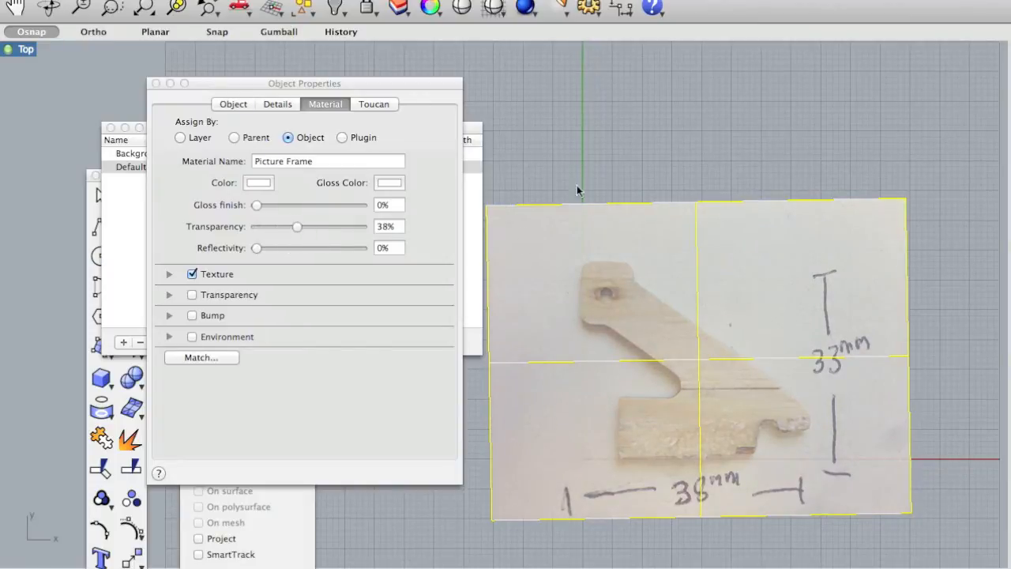
mouse_move(592, 290)
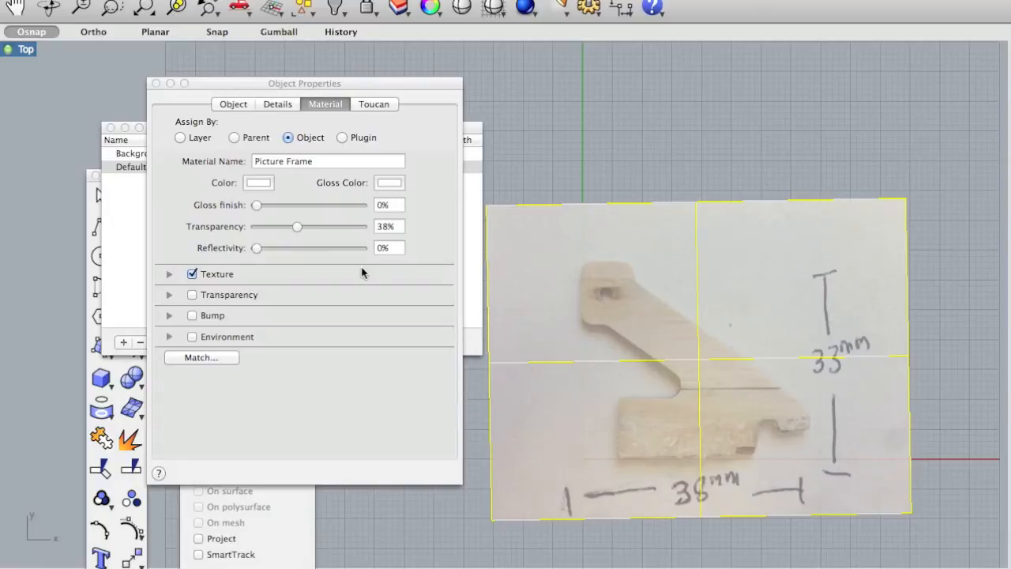
drag(304, 83, 299, 107)
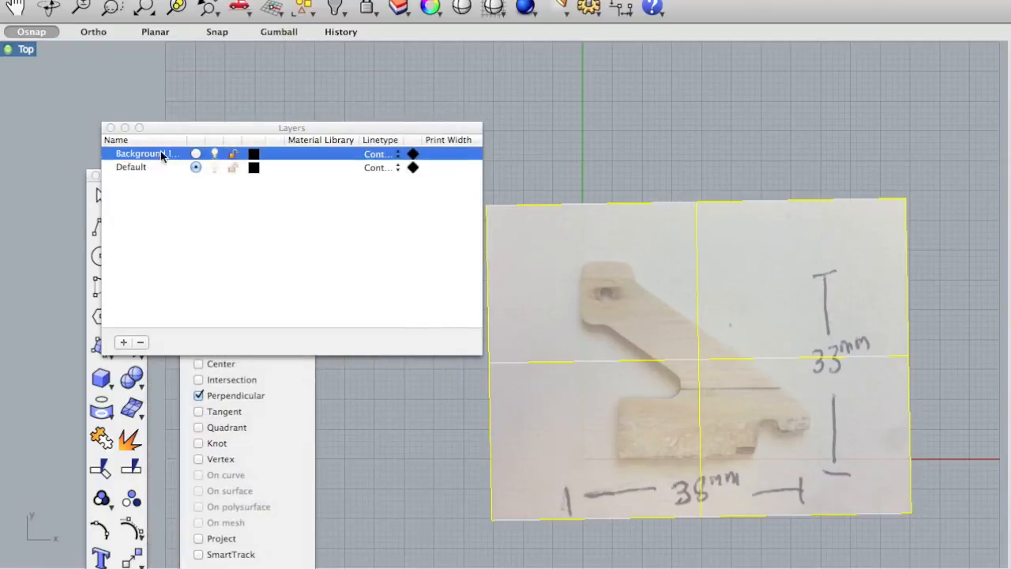
Add a layer below Background Image, rename it 'Trace', and make it current
click(232, 153)
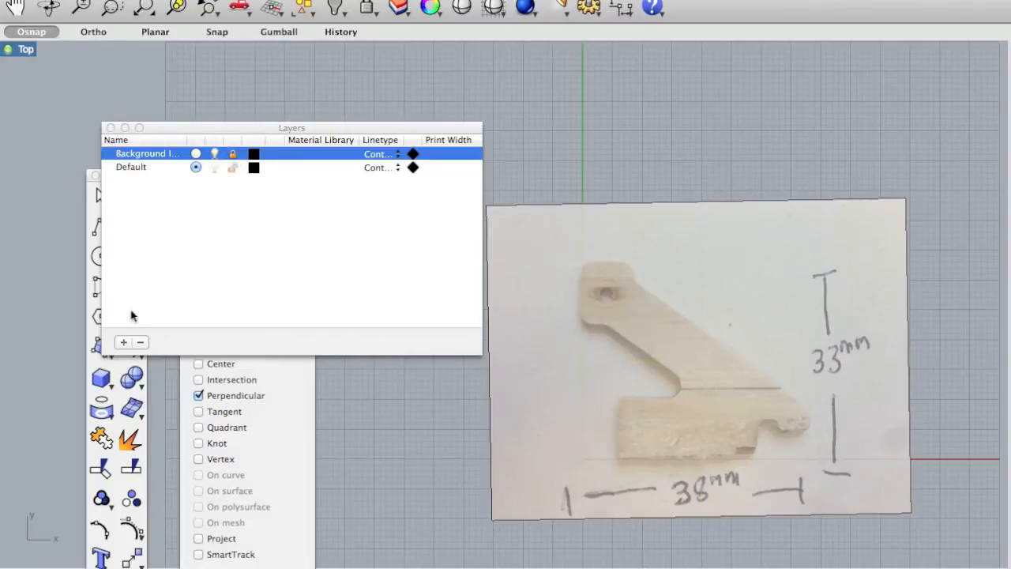
click(123, 342)
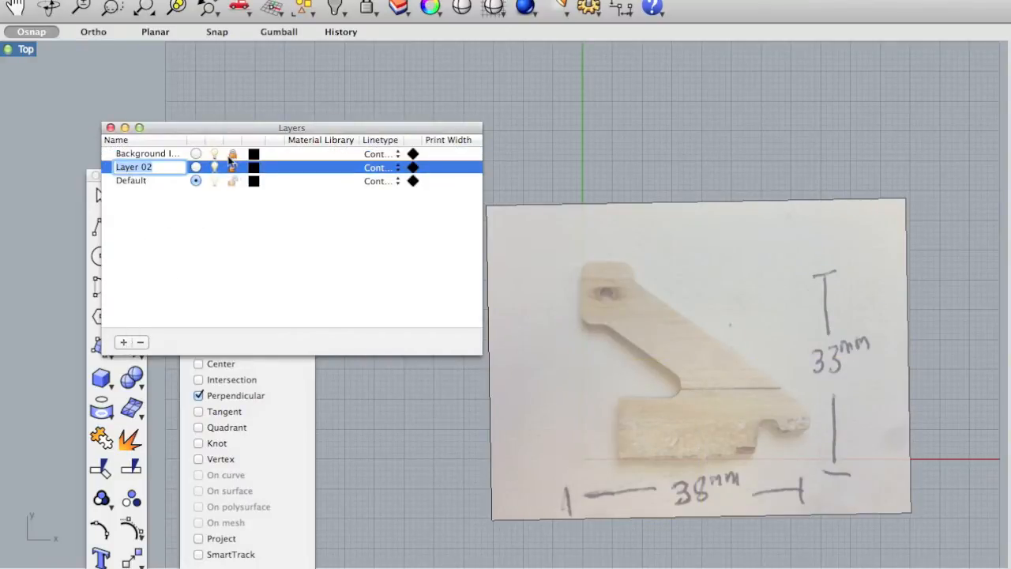
text(Trace)
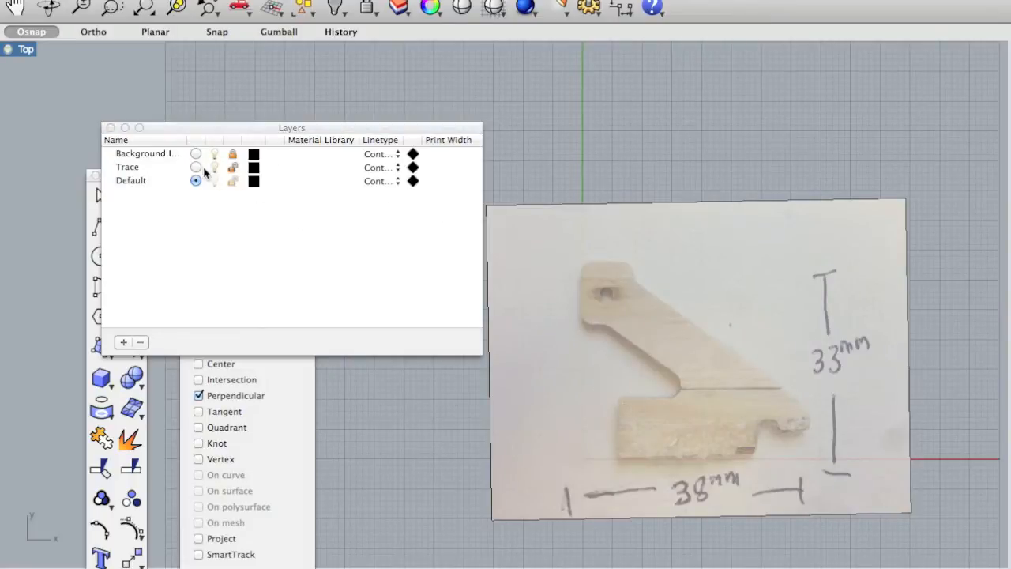
click(195, 166)
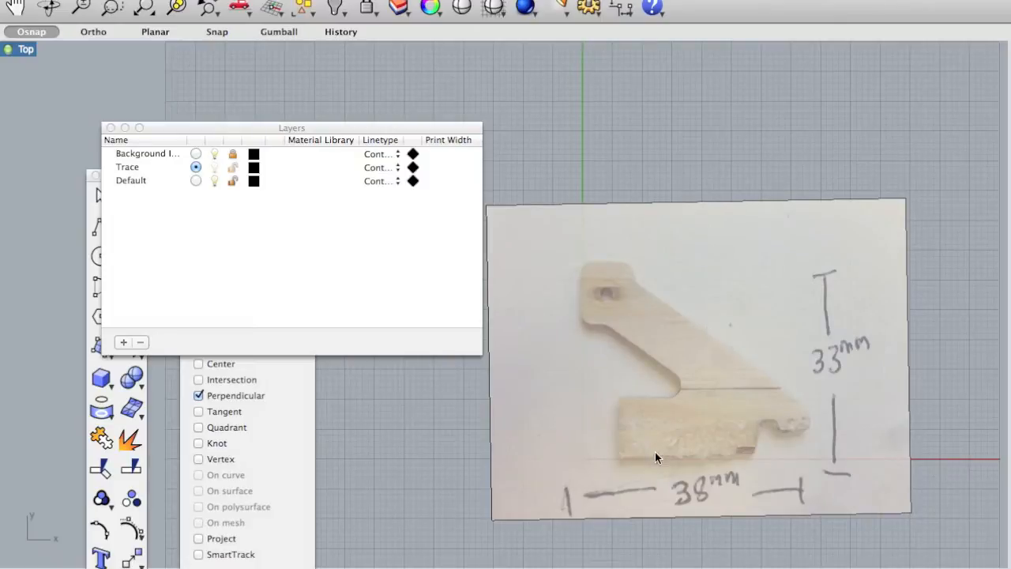
mouse_move(568, 370)
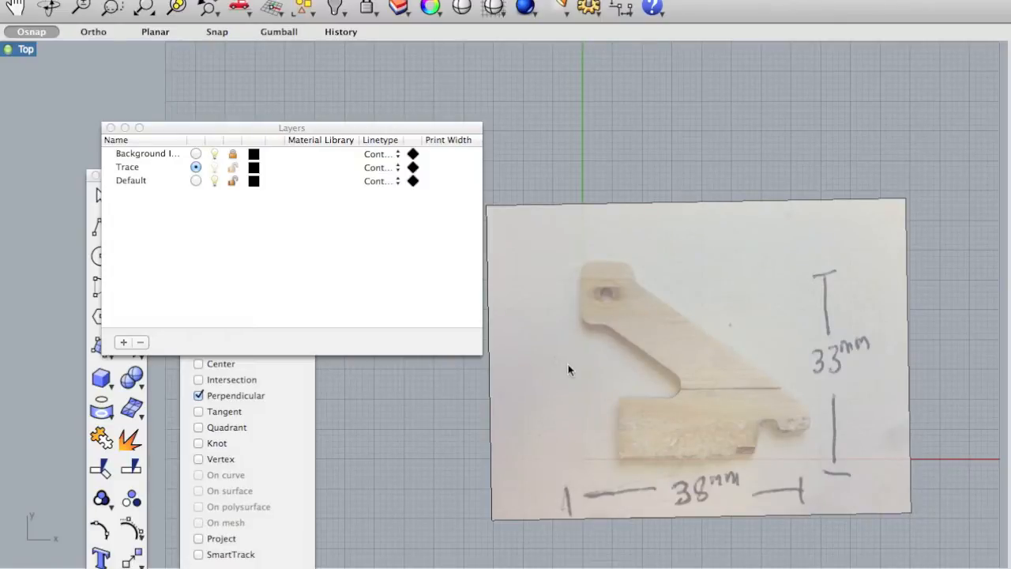
Run Curve and place points along the control arm's edge and around its rounded notches
text(Curve)
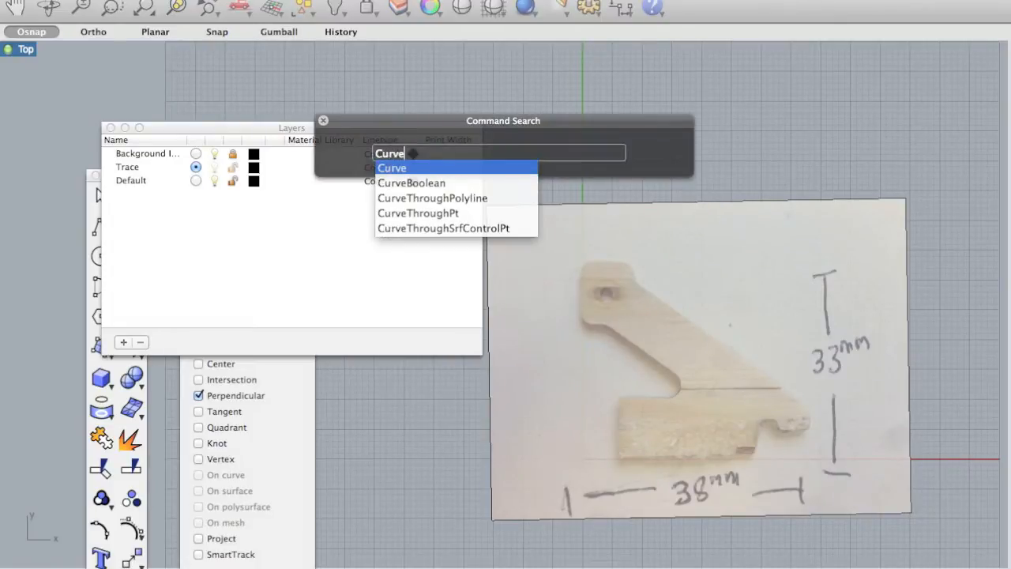
click(392, 168)
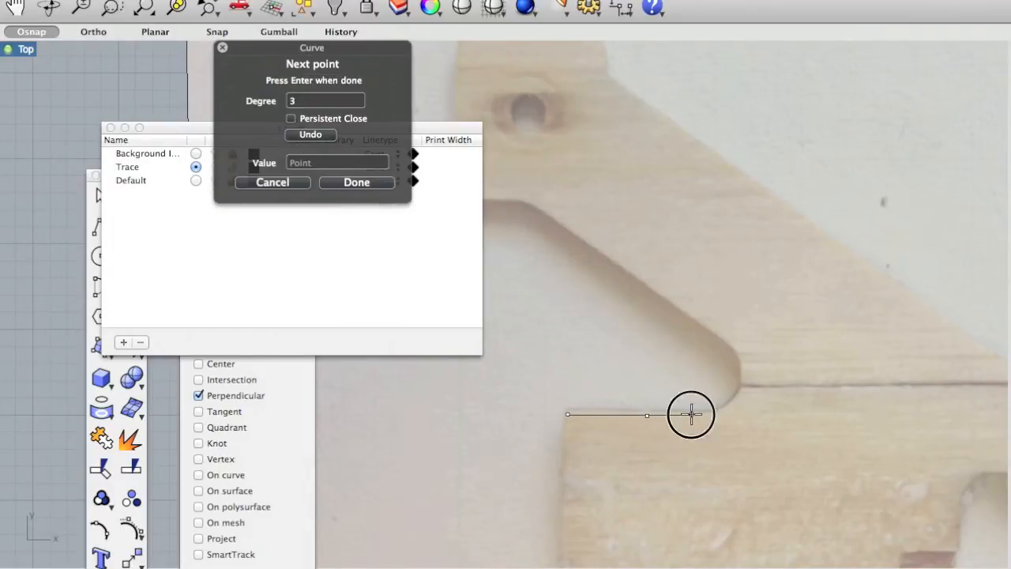
click(689, 415)
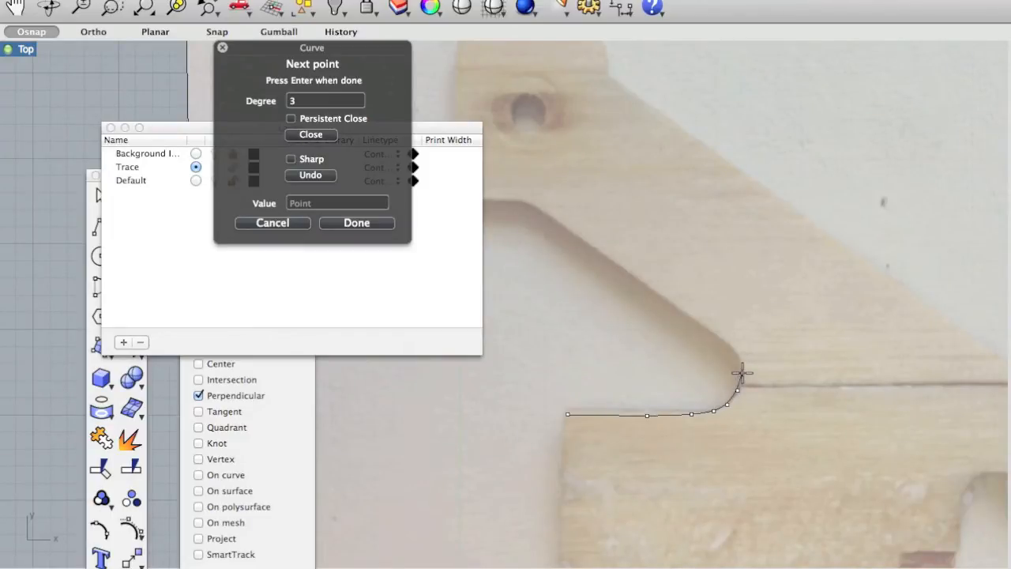
mouse_move(743, 376)
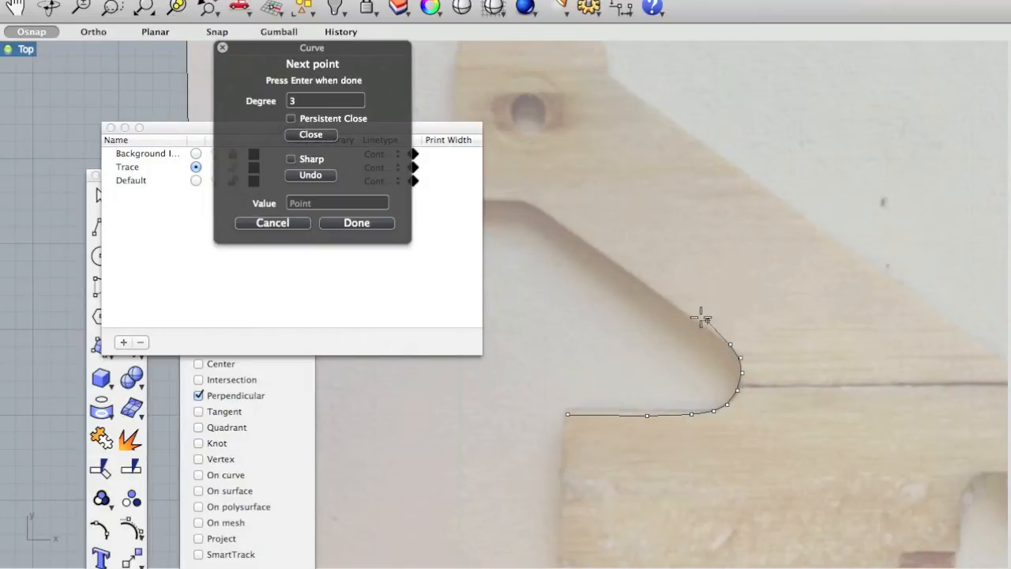
click(547, 220)
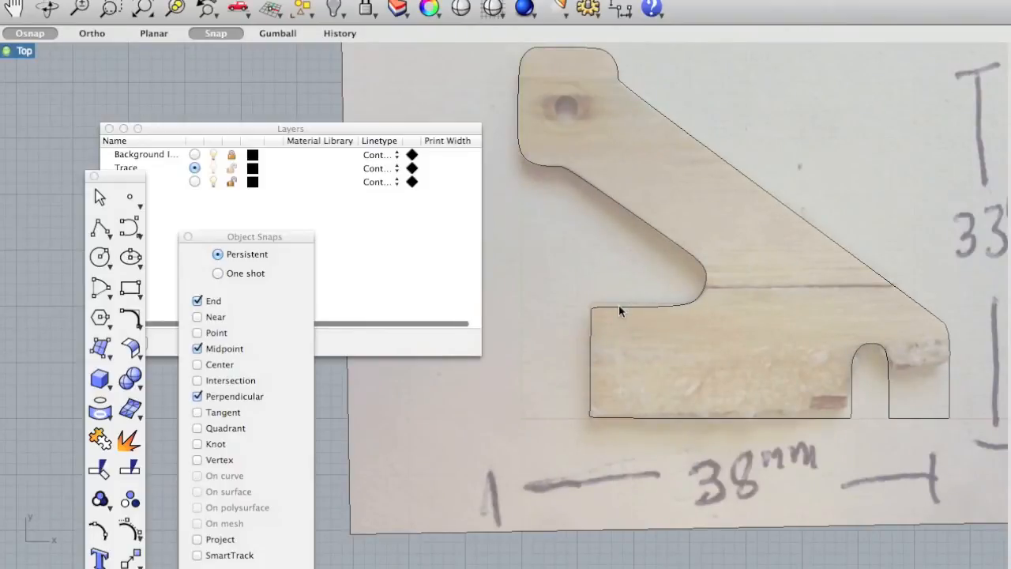
Drag the outline's control points to straighten the bottom edge and fit the corner
click(617, 312)
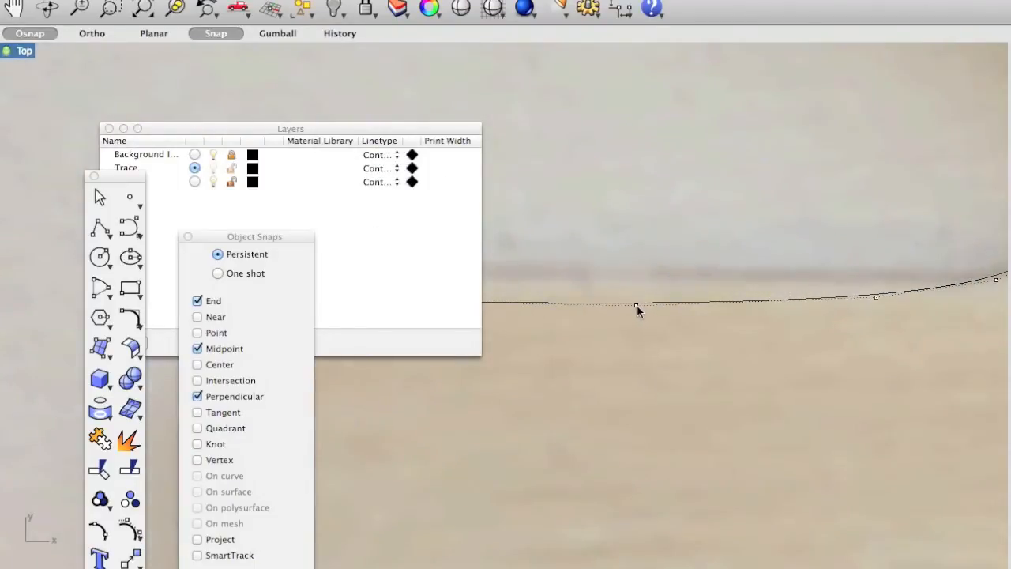
drag(638, 308, 630, 251)
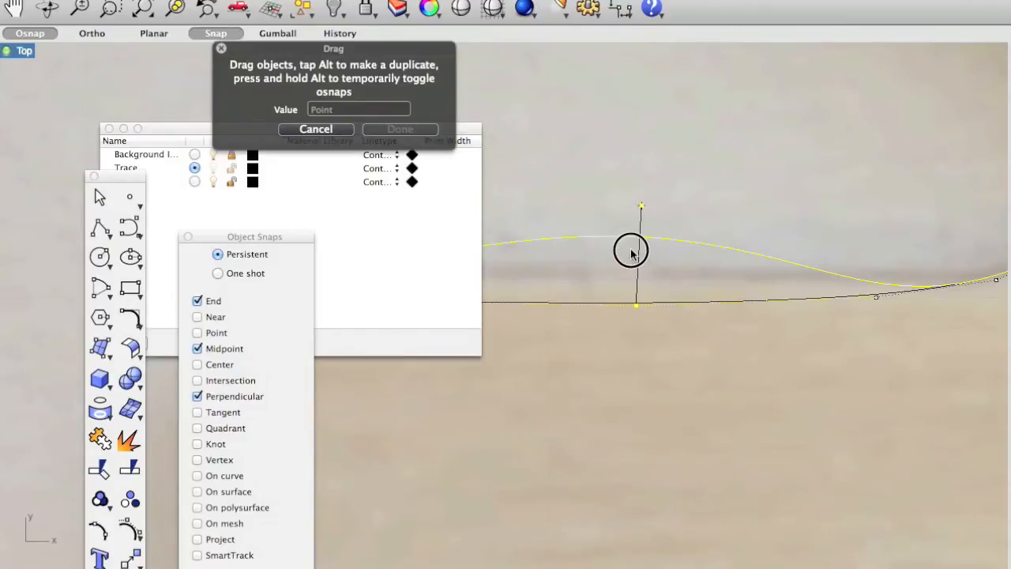
drag(631, 251, 628, 306)
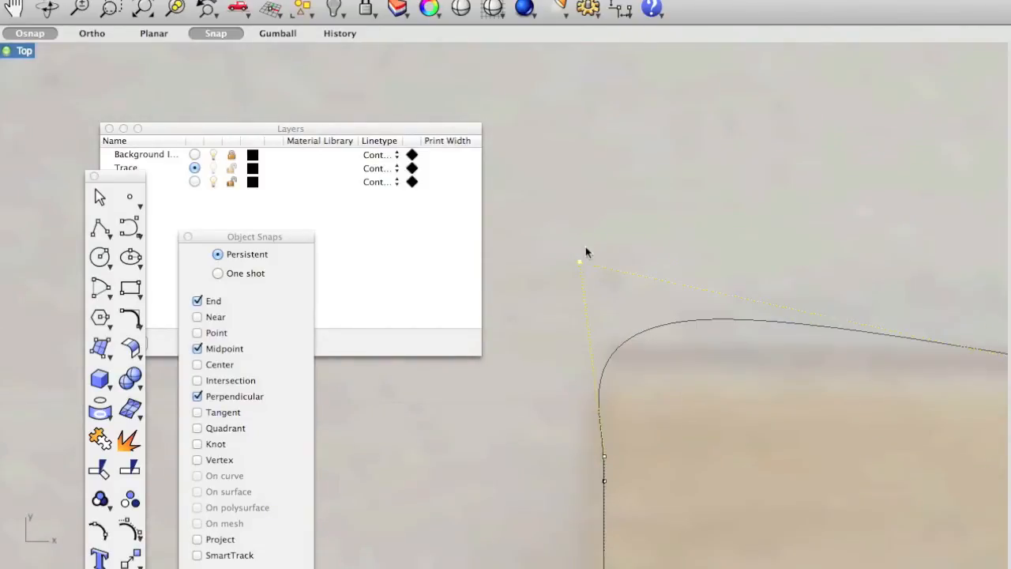
drag(587, 252, 582, 279)
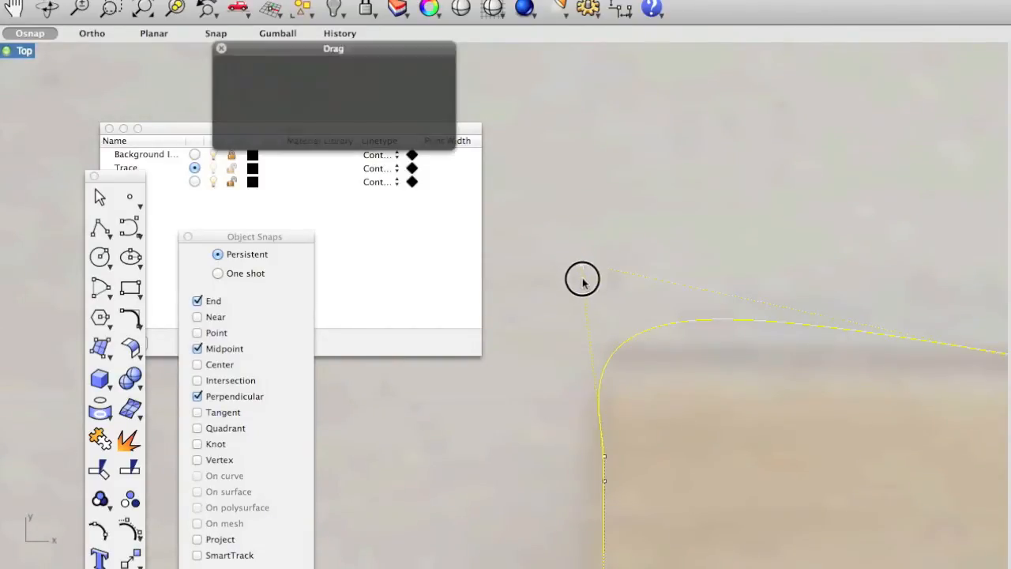
drag(582, 280, 591, 314)
text(Circle)
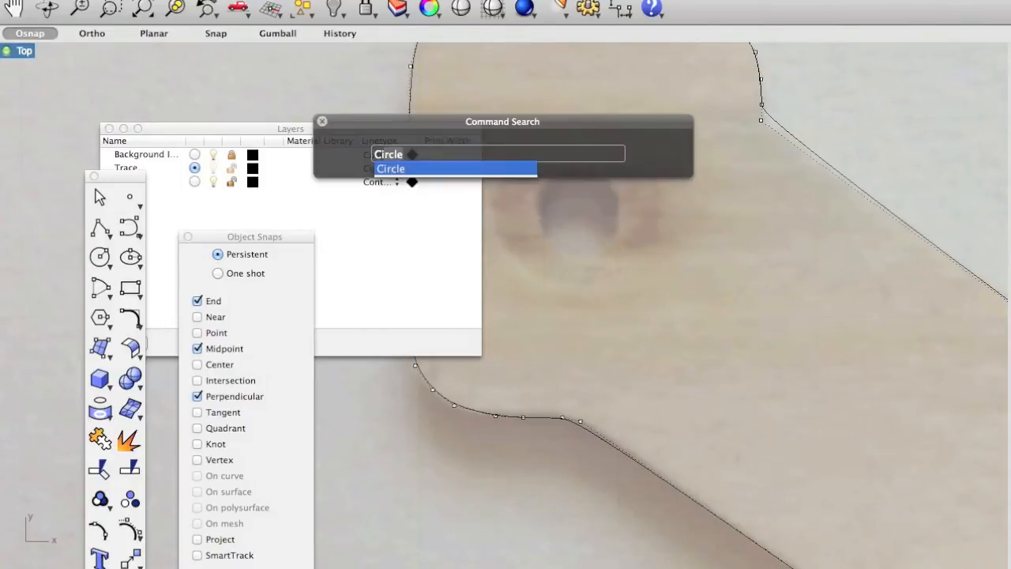
Place the small hole circle near the top of the outline and run PointsOff
click(390, 168)
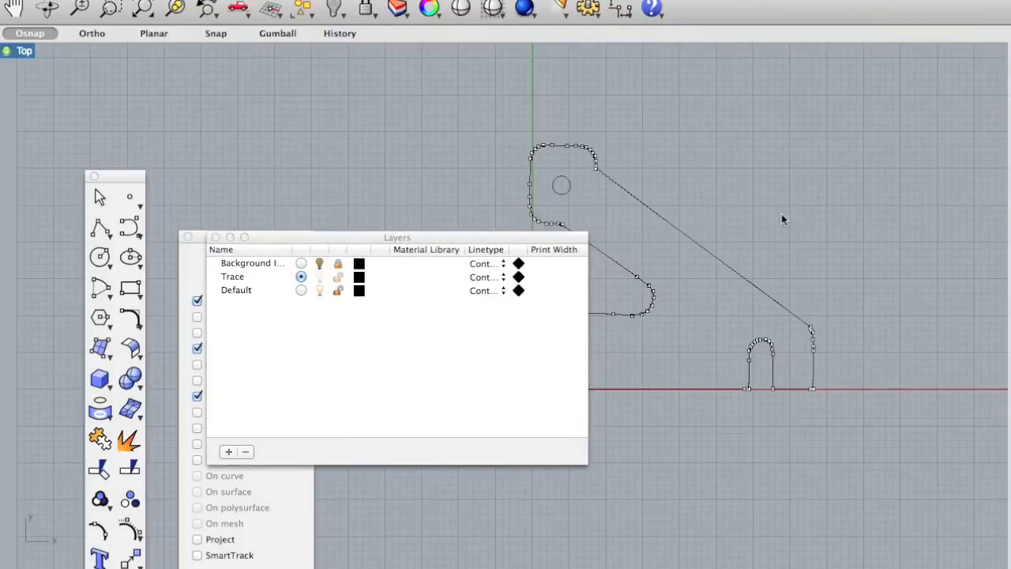
text(P)
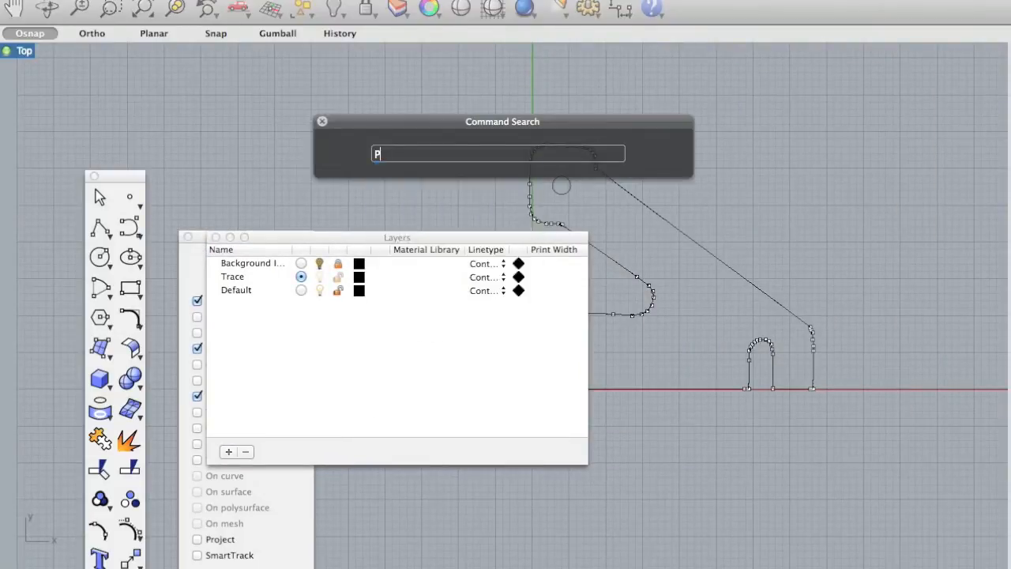
text(ointsOff)
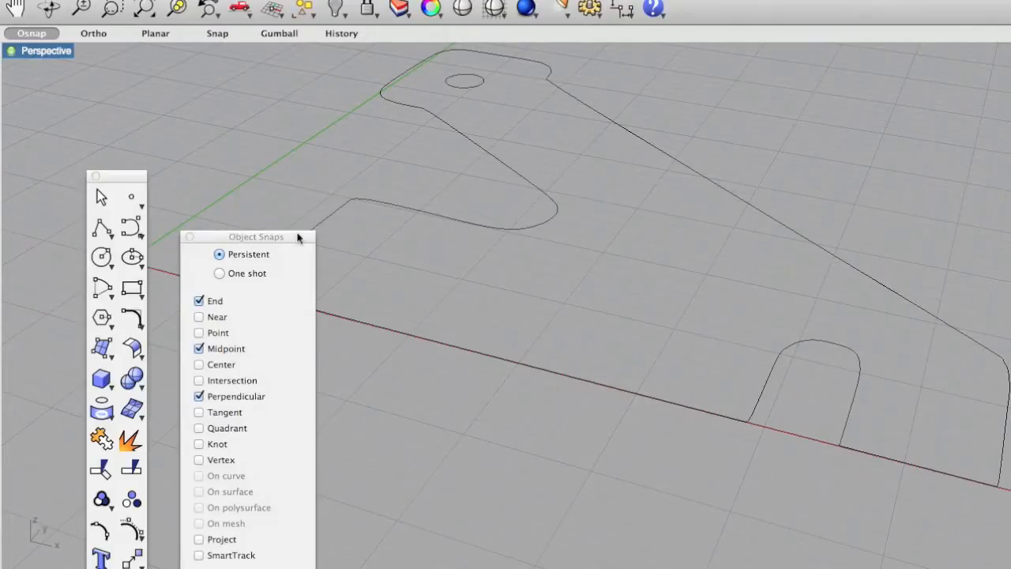
mouse_move(583, 326)
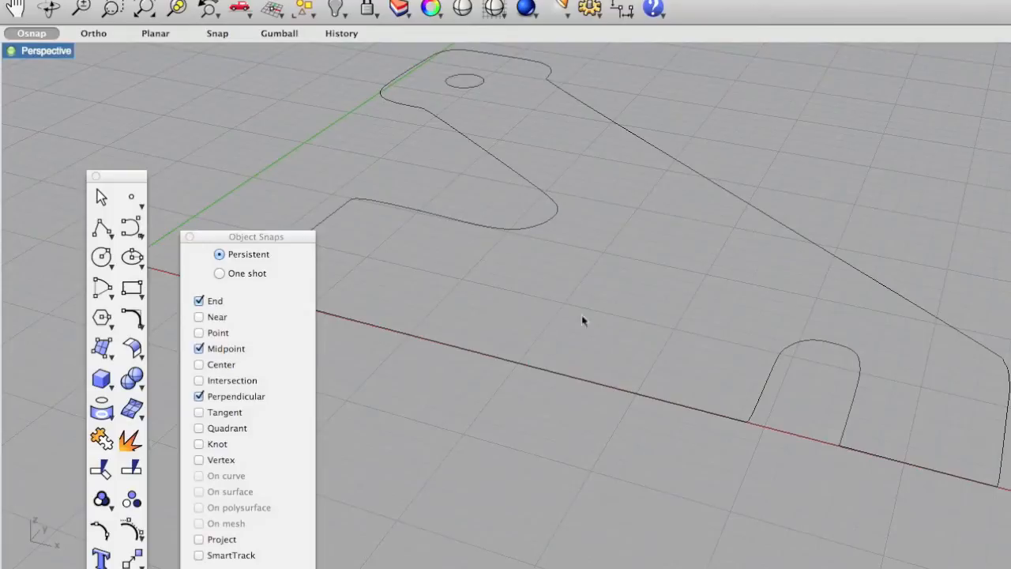
mouse_move(485, 261)
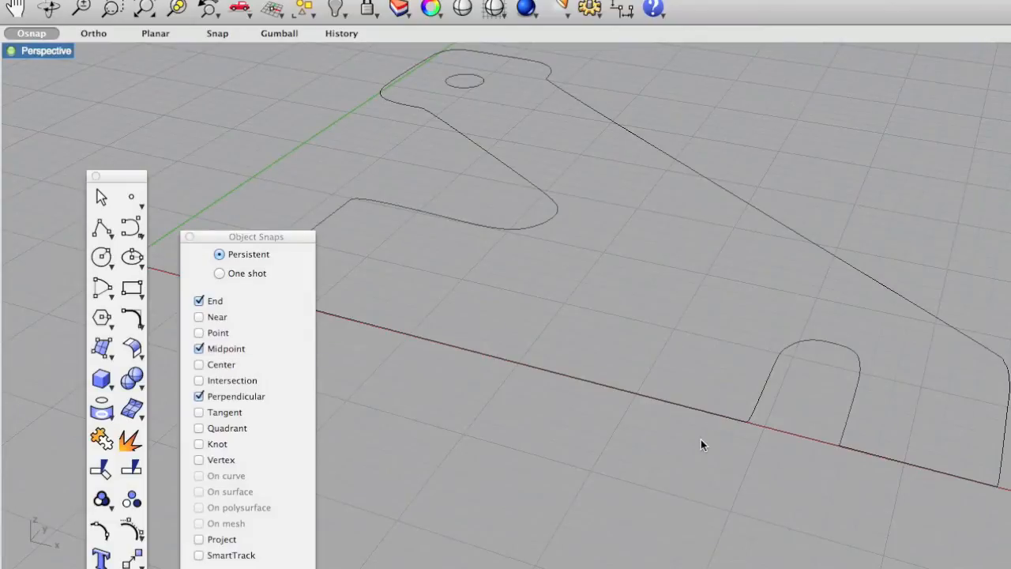
mouse_move(626, 291)
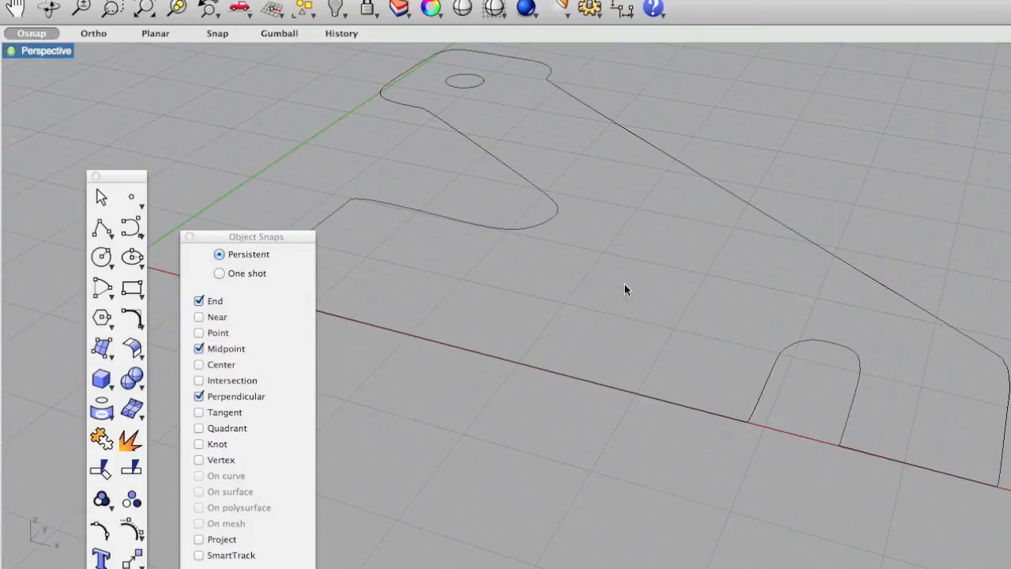
mouse_move(668, 531)
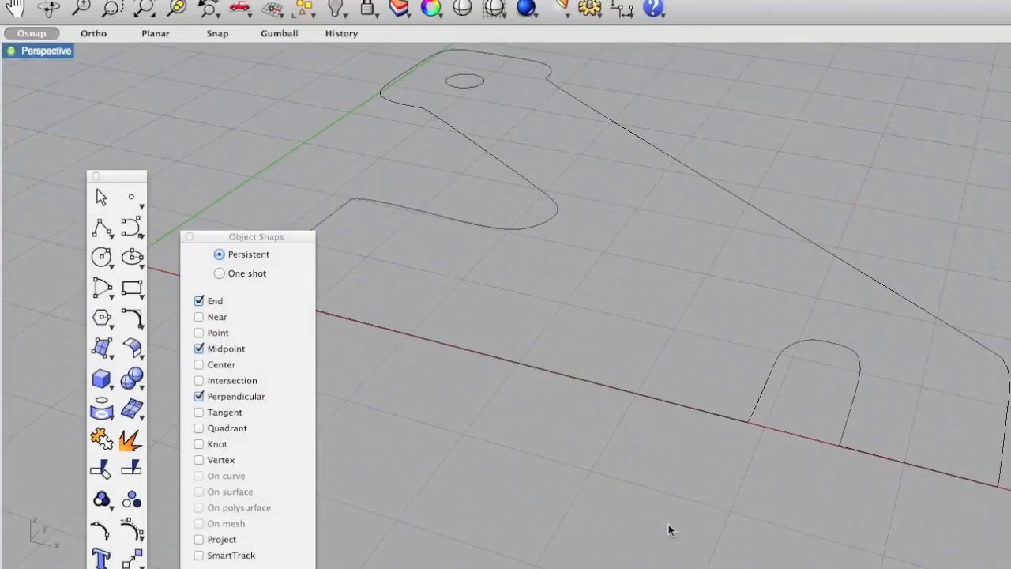
mouse_move(278, 191)
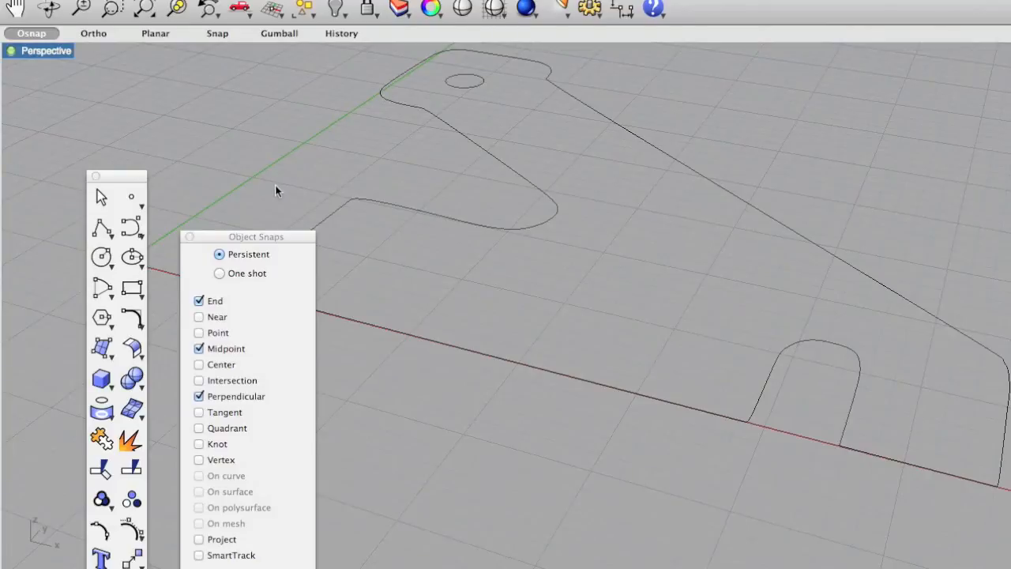
Select the traced control-arm outline curve in the Perspective viewport
click(409, 213)
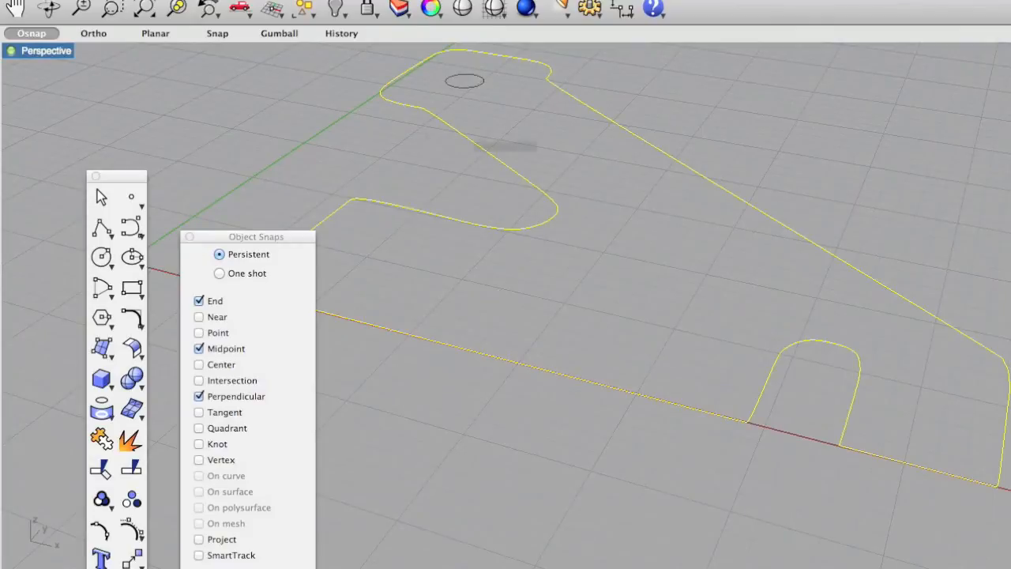
Extrude the outline curve upward 2 mm with ExtrudeCrv
text(ExtrudeCrv)
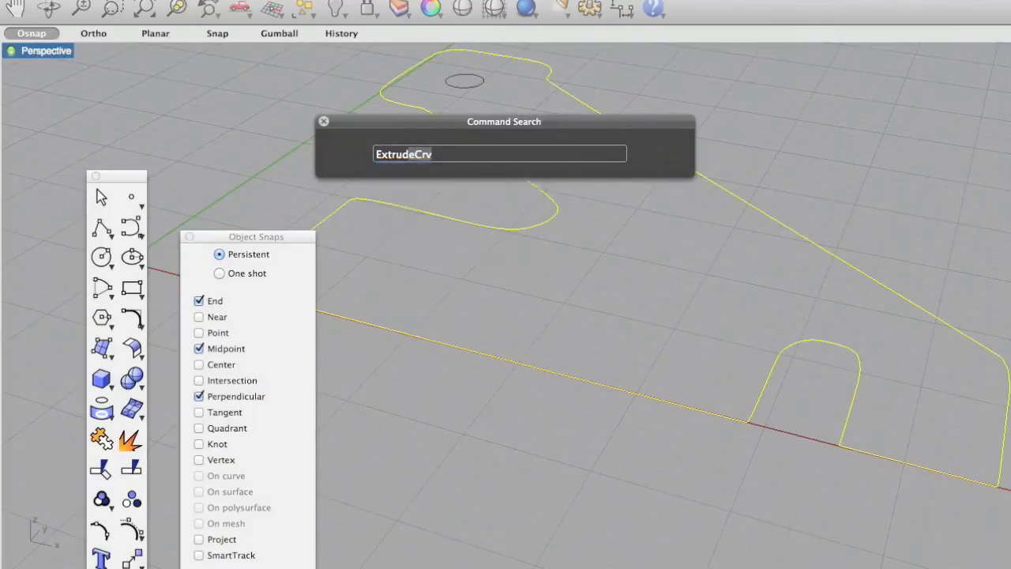
key(Enter)
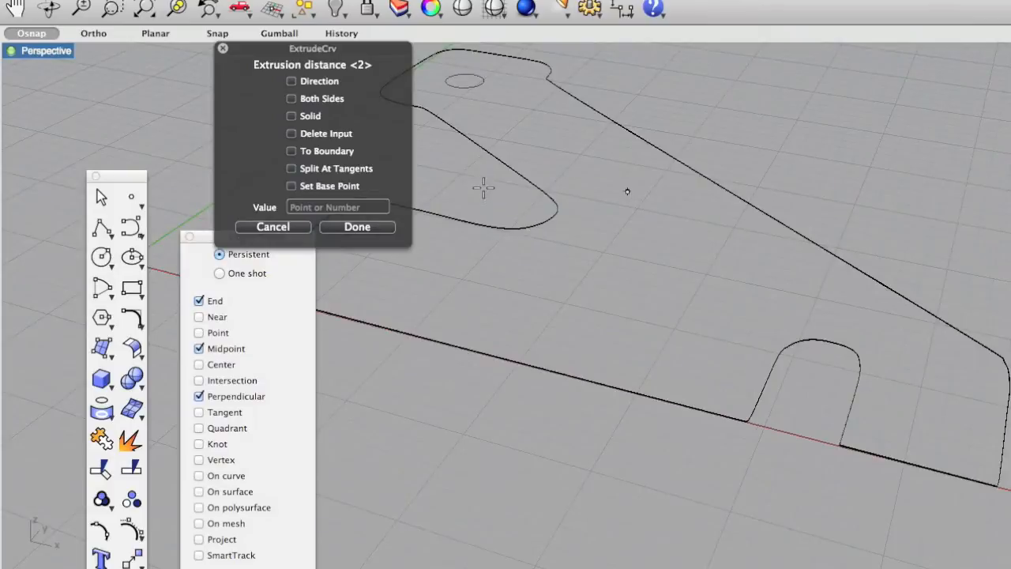
click(356, 226)
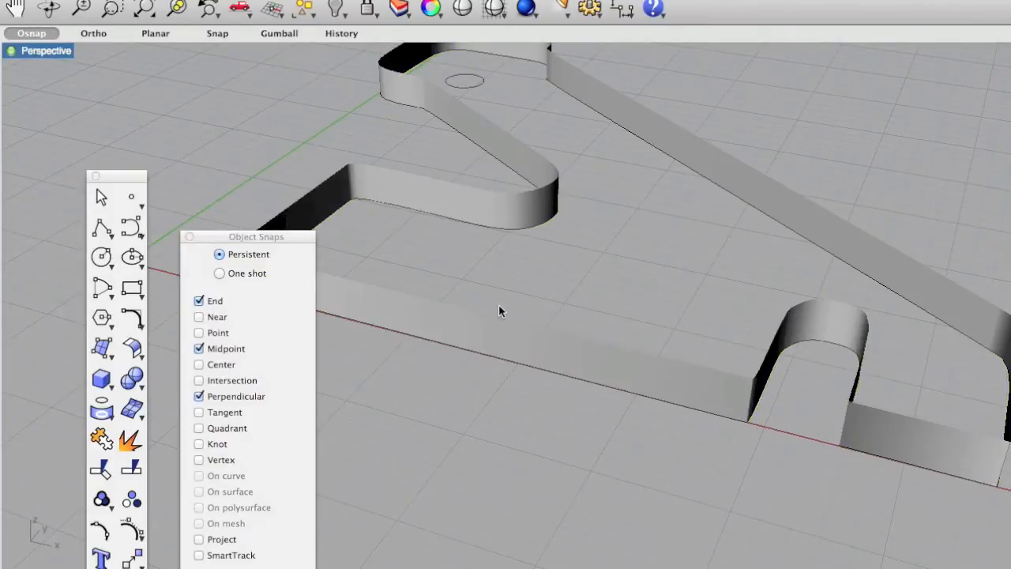
mouse_move(529, 364)
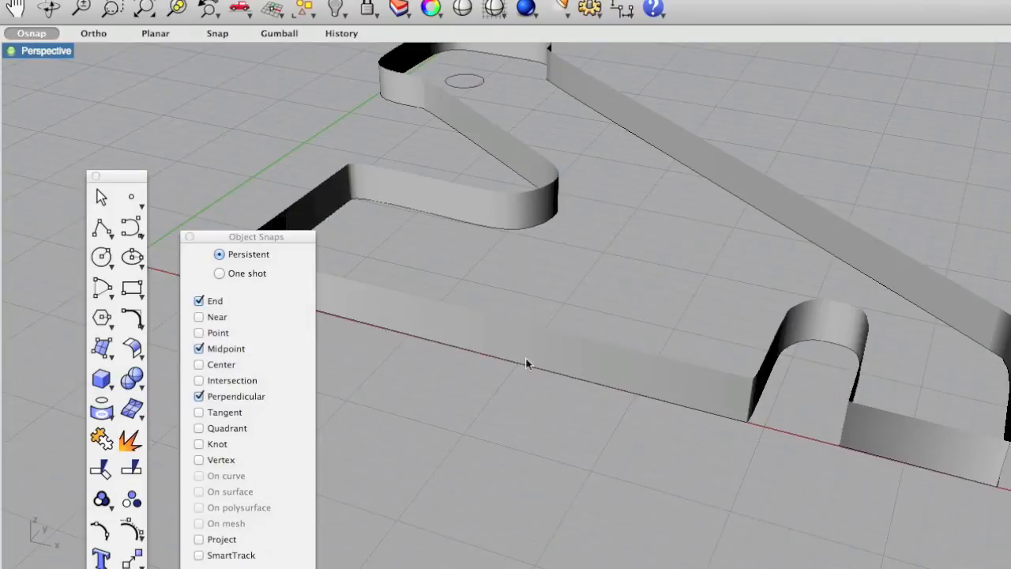
mouse_move(513, 197)
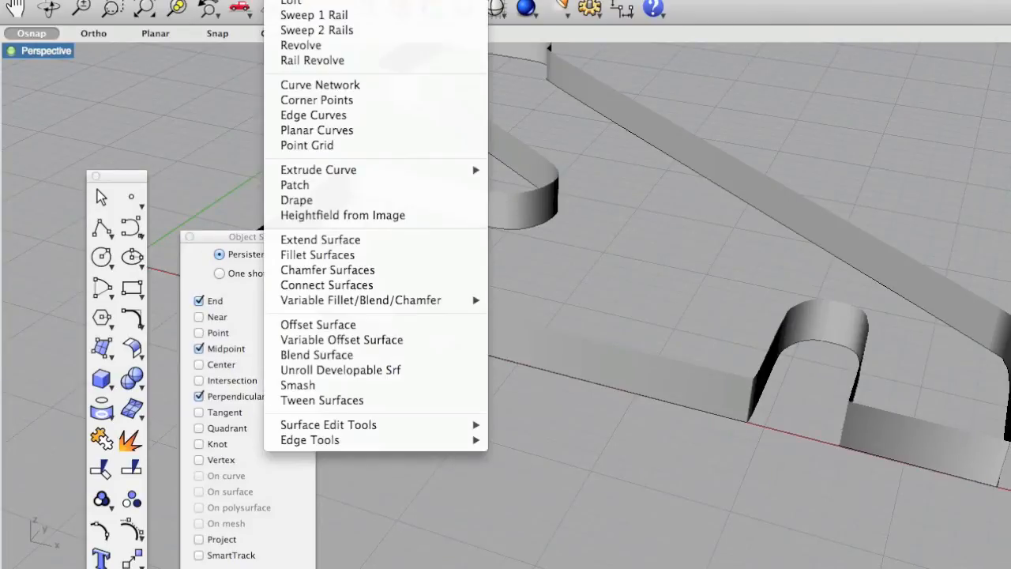
mouse_move(326, 130)
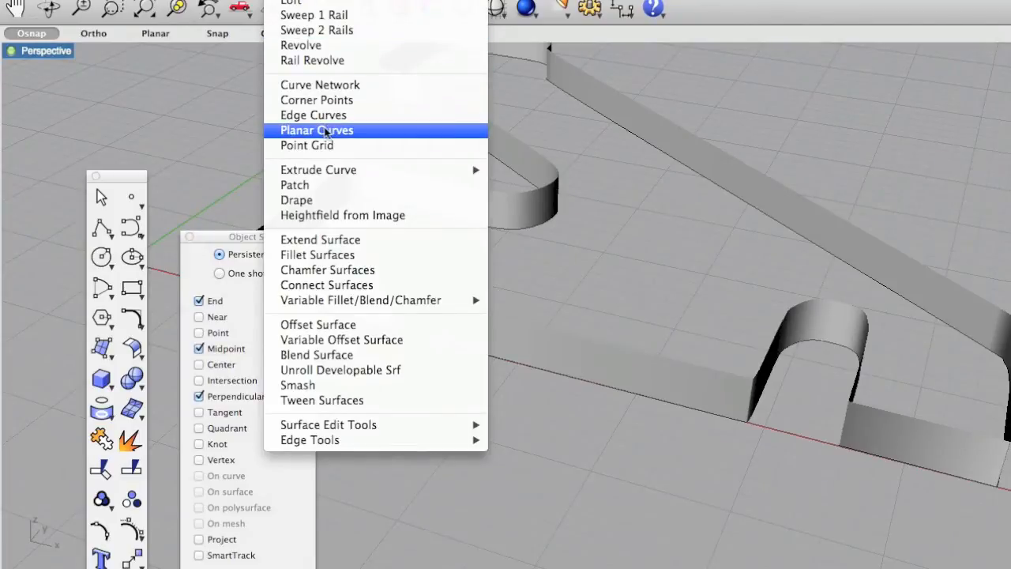
Fill the outline's underside with a planar surface built from the outline curve
click(316, 130)
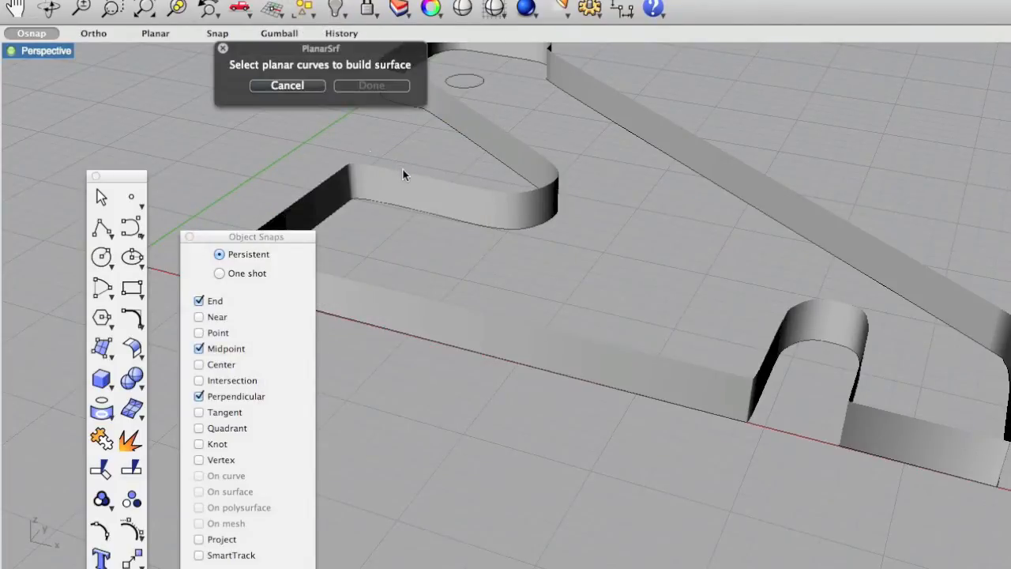
click(404, 174)
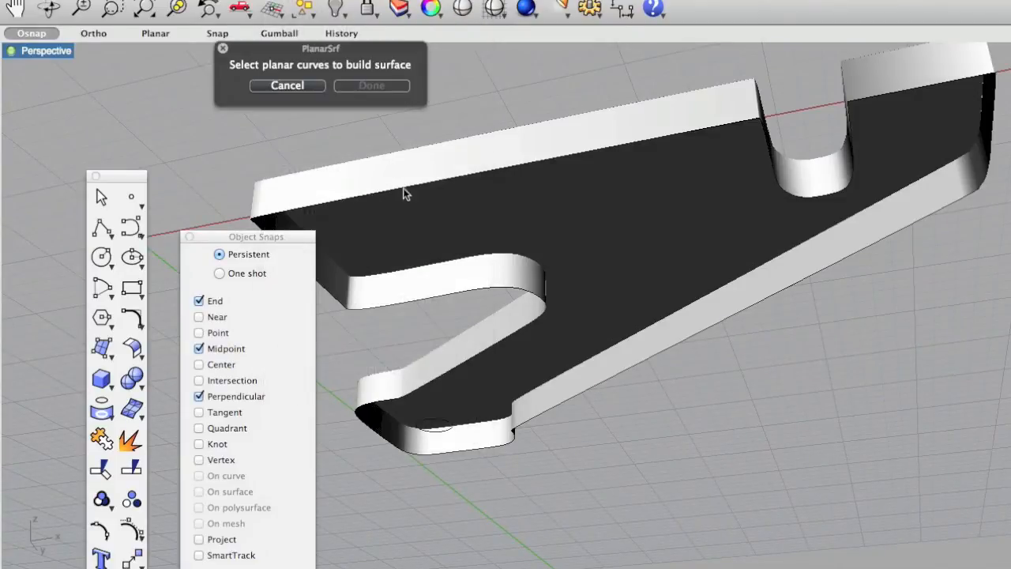
click(404, 194)
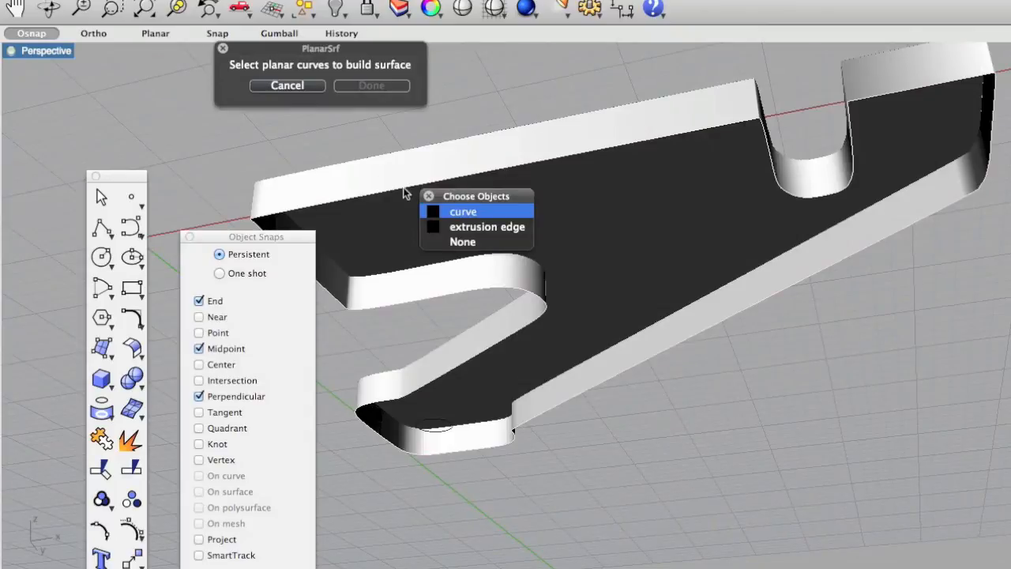
click(463, 211)
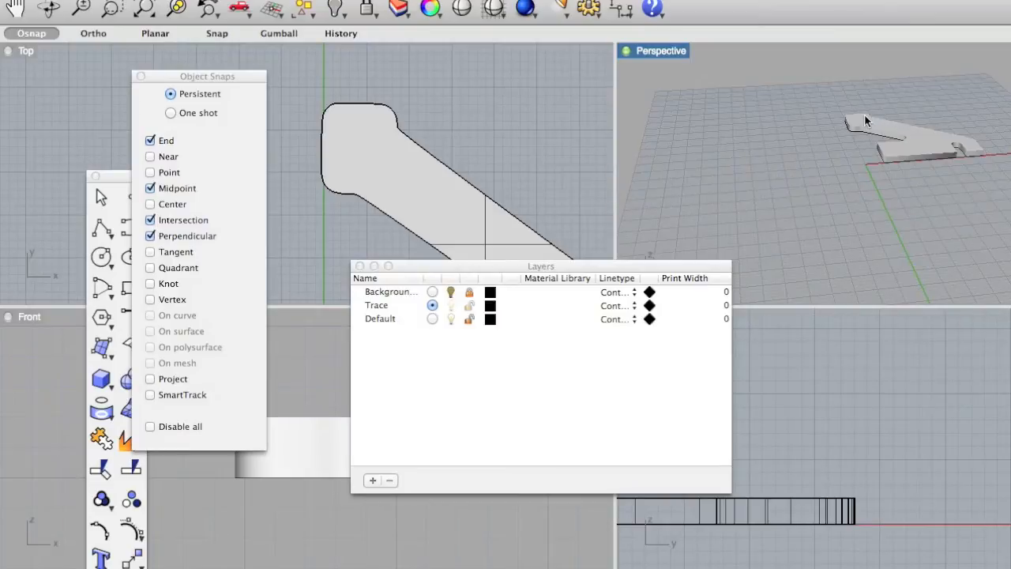
Maximize the Perspective view and move the Layers panel clear of the part
click(863, 120)
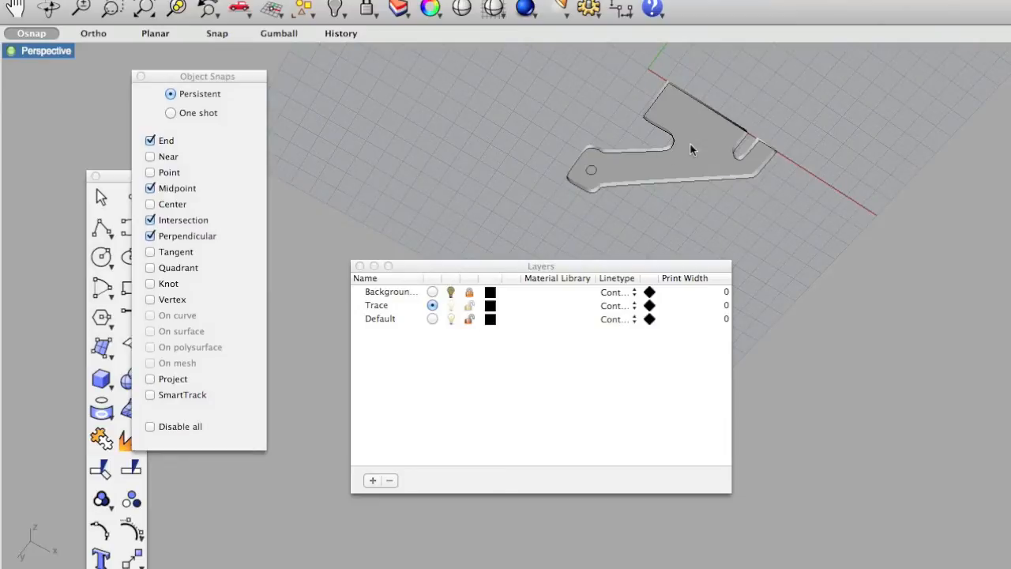
mouse_move(695, 146)
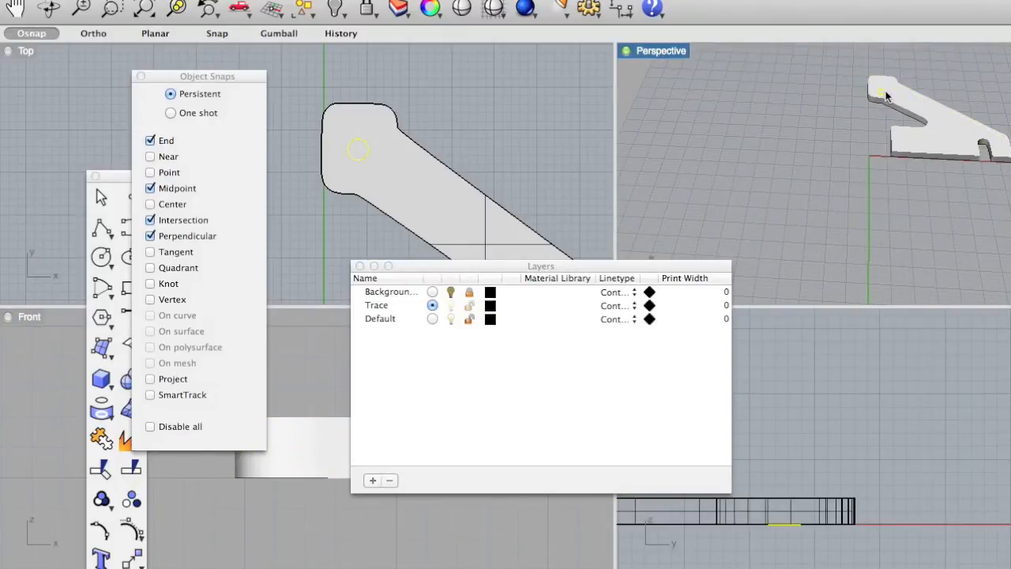
drag(540, 266, 546, 91)
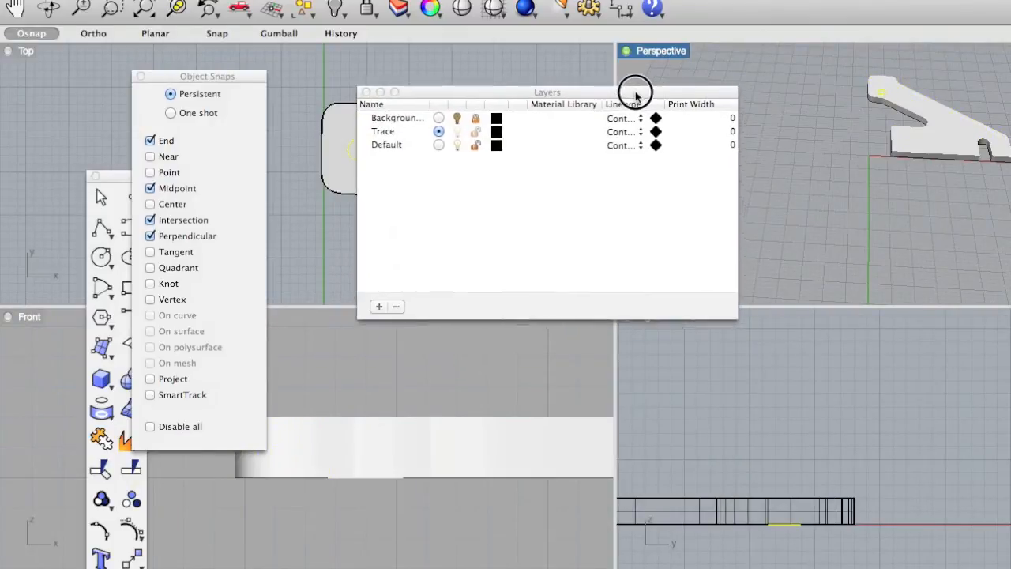
drag(546, 92, 817, 309)
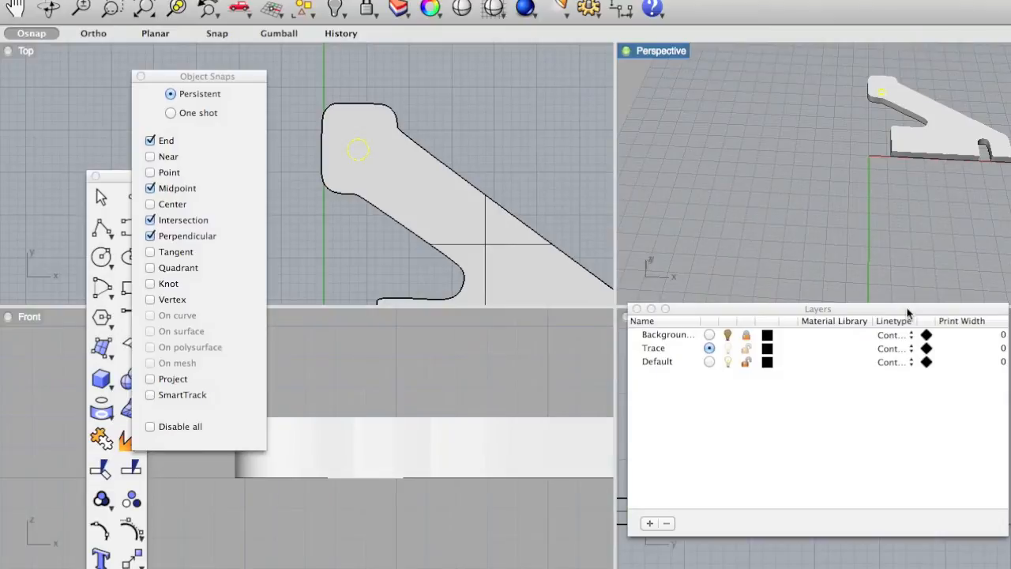
Cut the round hole through the solid with MakeHole and orbit to inspect it
text(MakeHole)
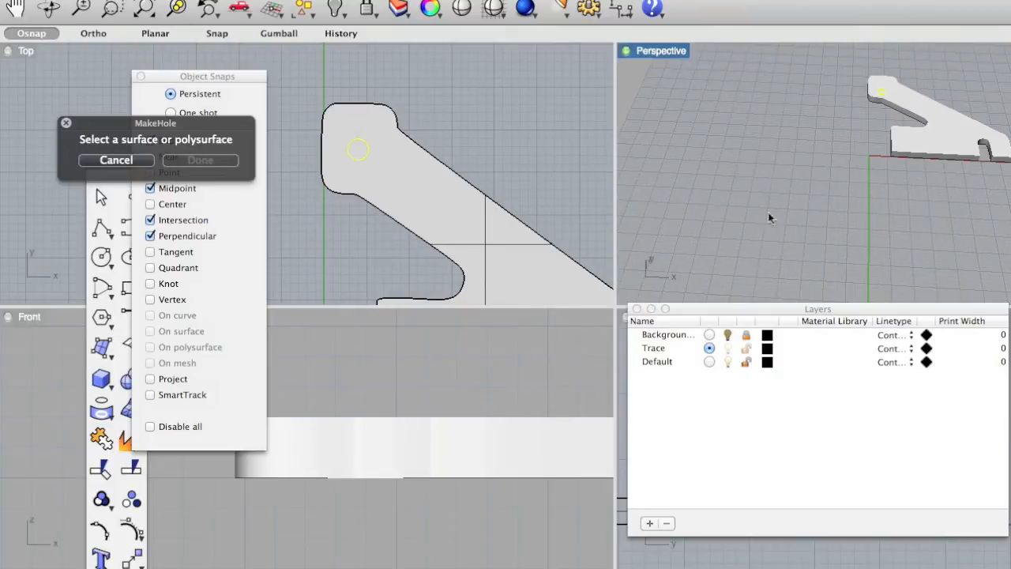
click(358, 150)
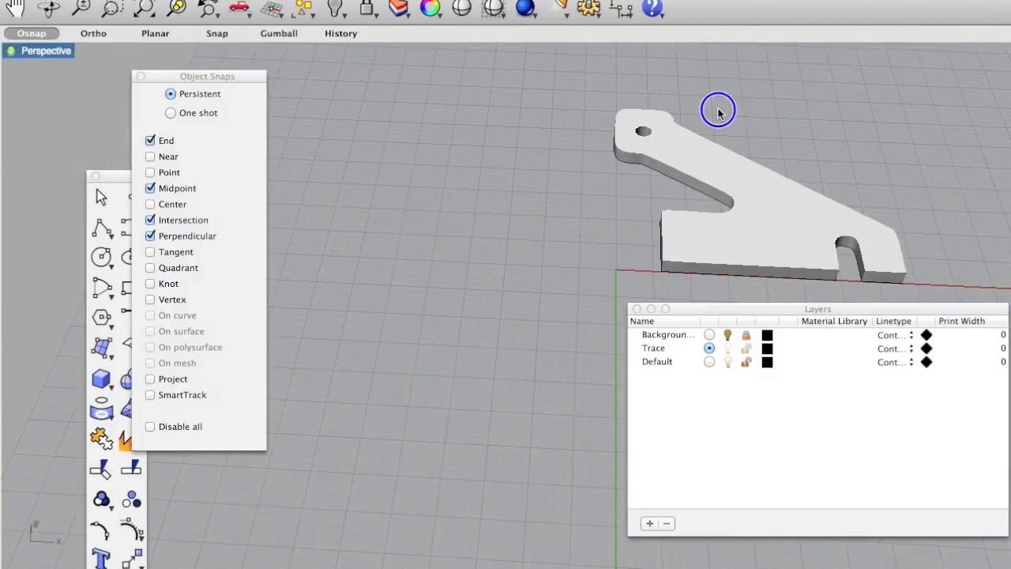
drag(718, 109, 685, 130)
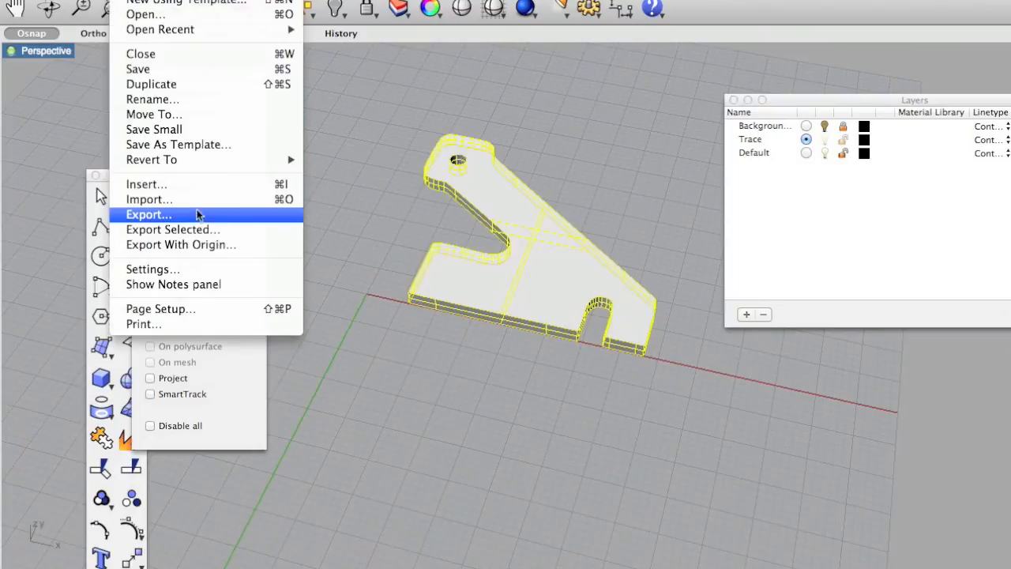
mouse_move(198, 229)
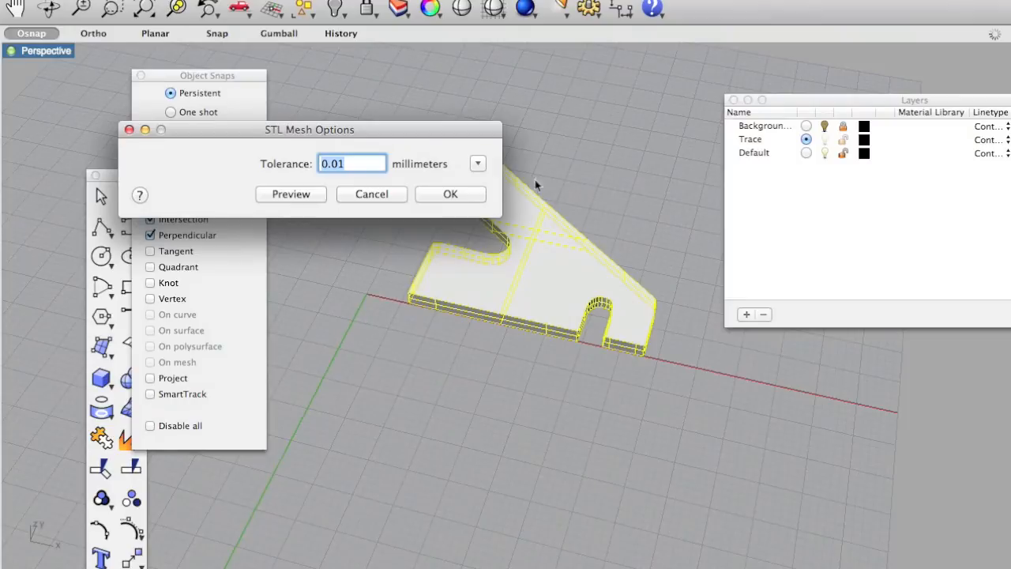
Confirm the STL export with 0.01 mm mesh tolerance
click(450, 193)
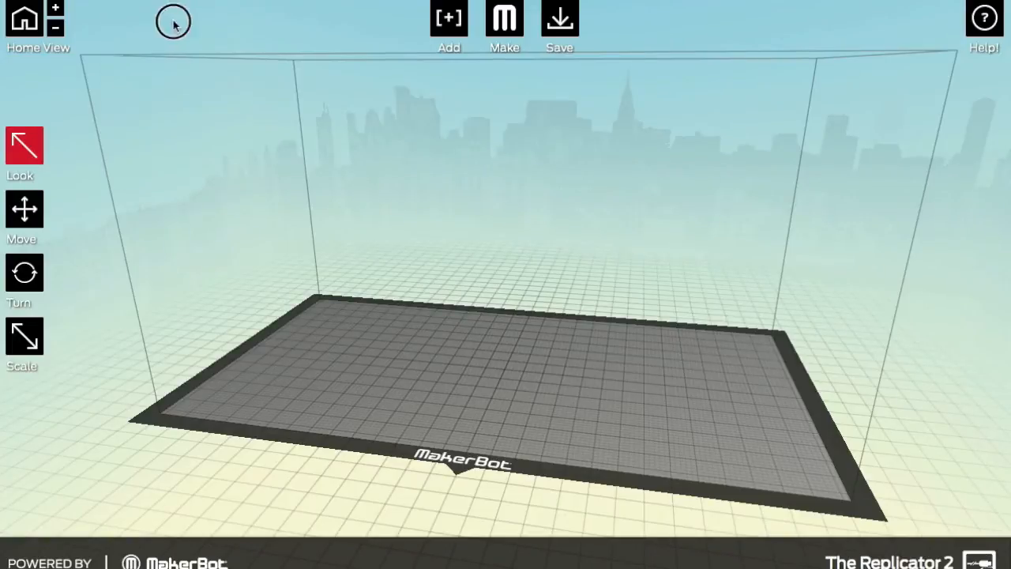
Add the control-arm STL to the Replicator 2 plate and view it from above and angled
click(446, 17)
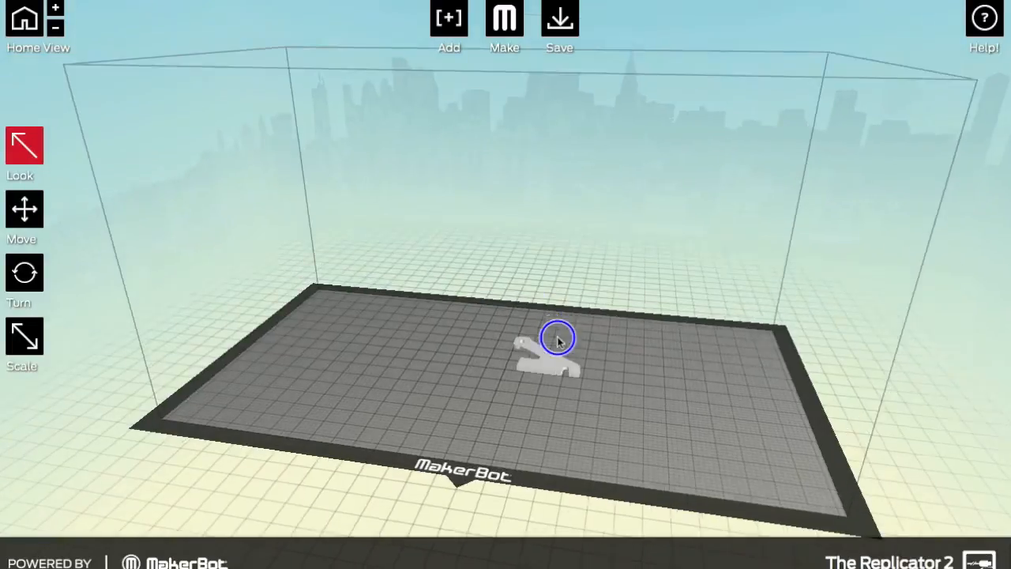
drag(559, 340, 575, 439)
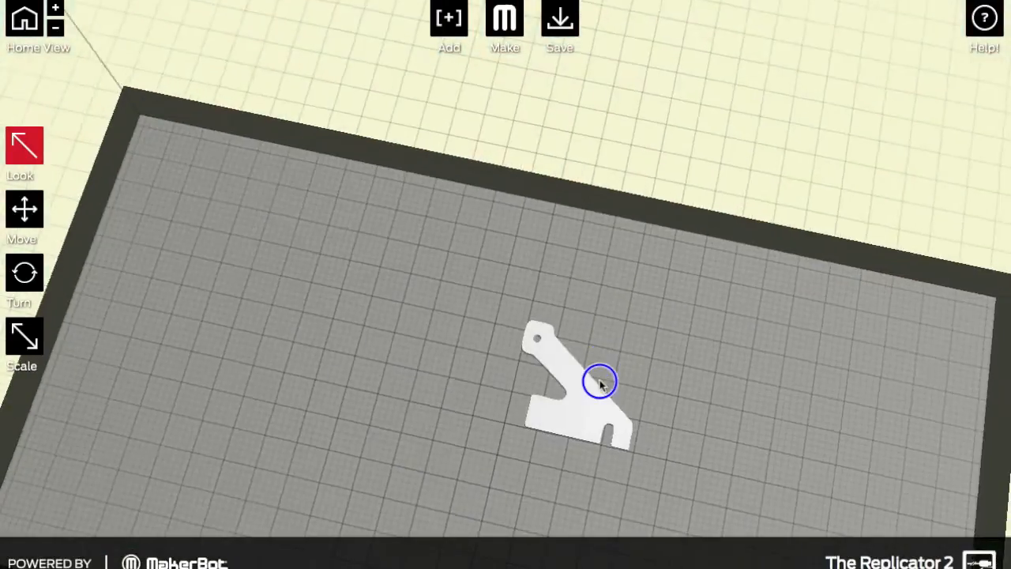
drag(600, 382, 608, 368)
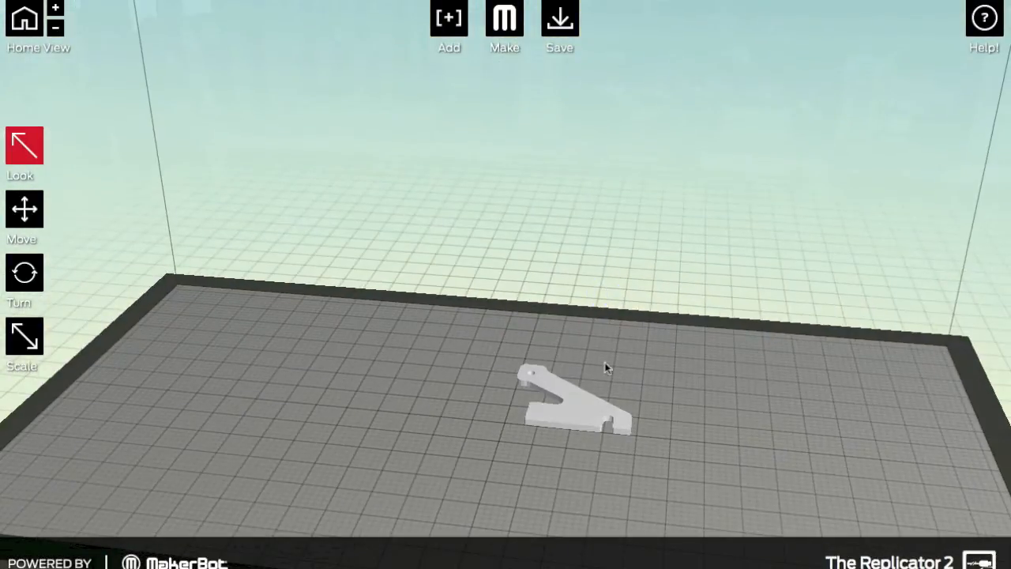